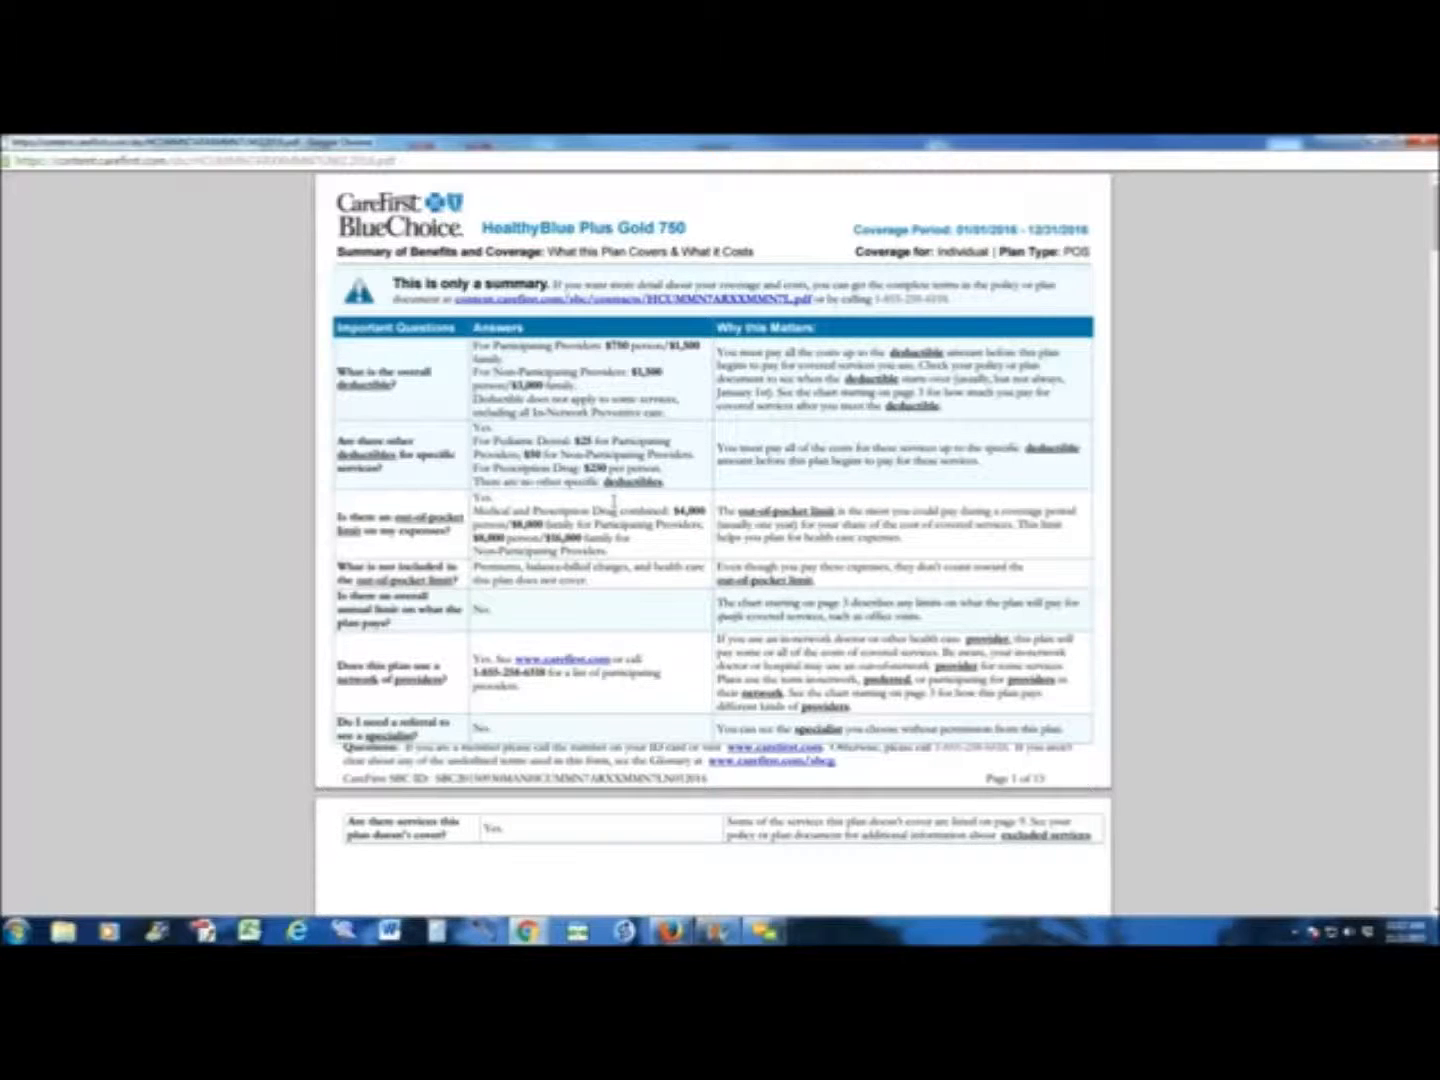
scroll("down", 3)
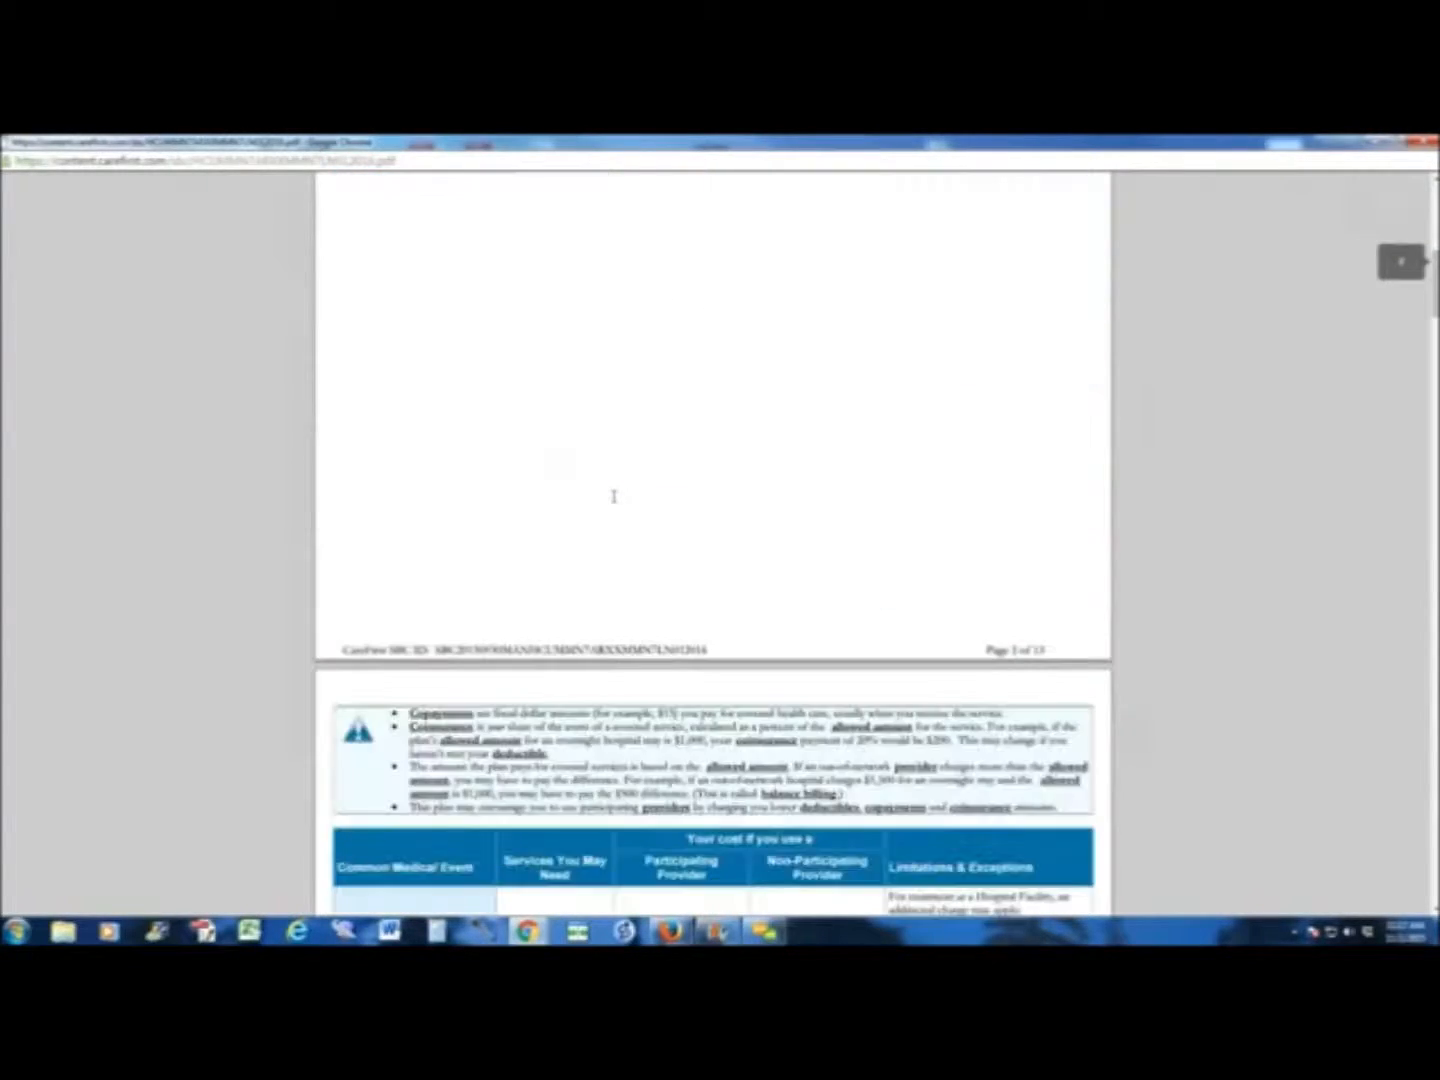
scroll("down", 3)
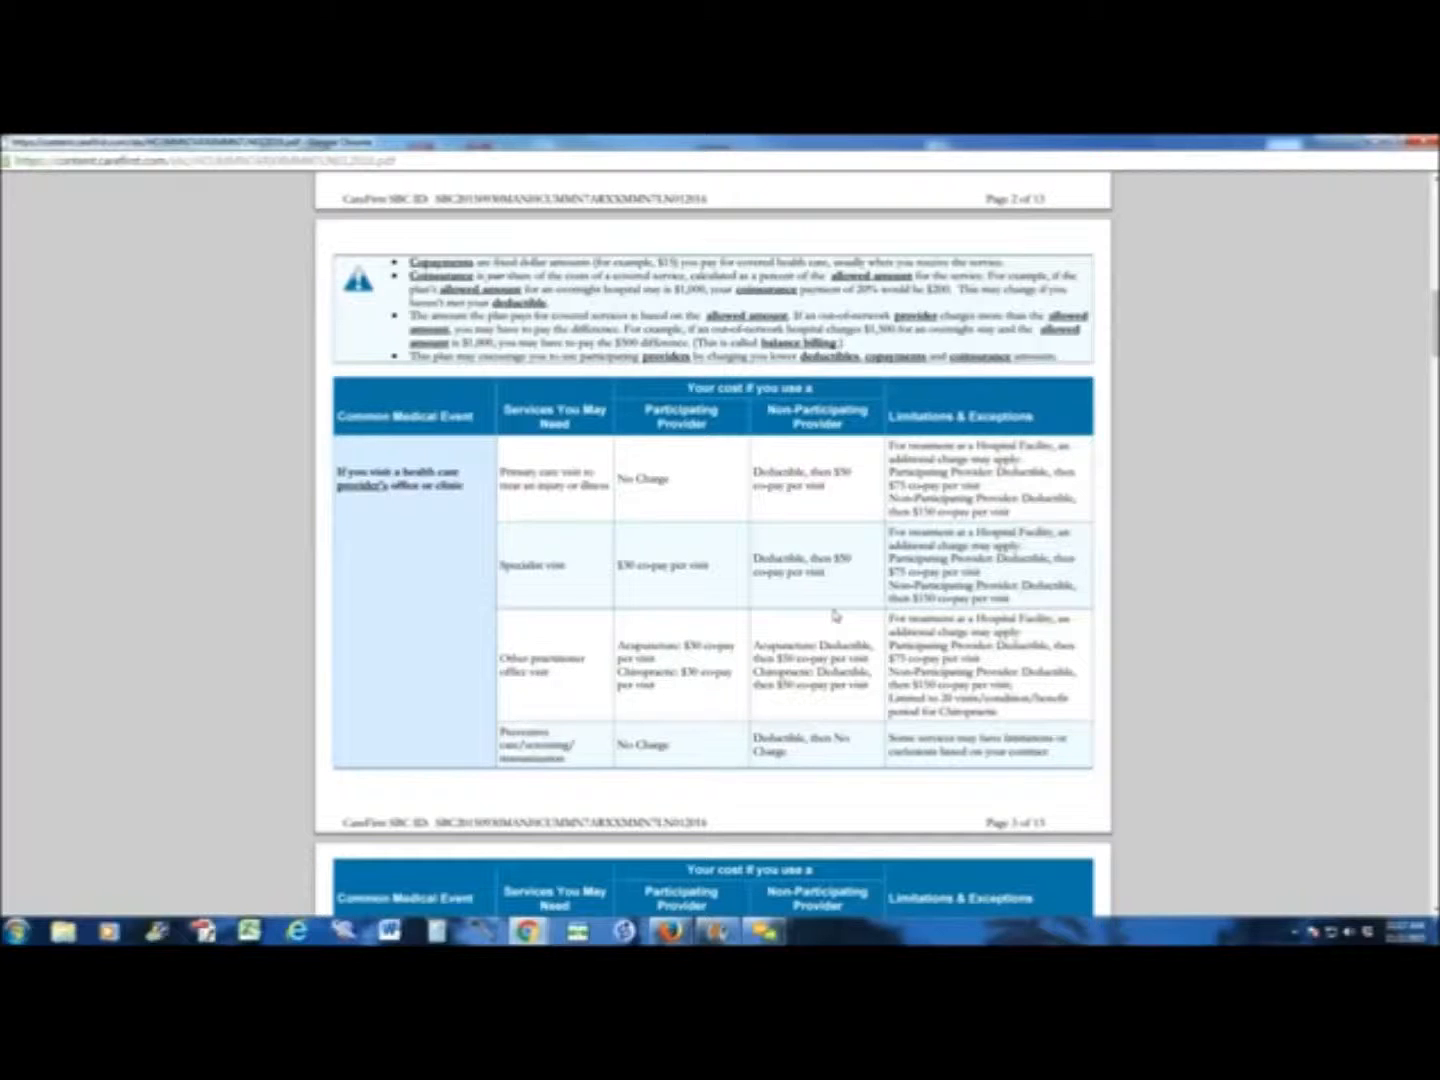
scroll("down", 3)
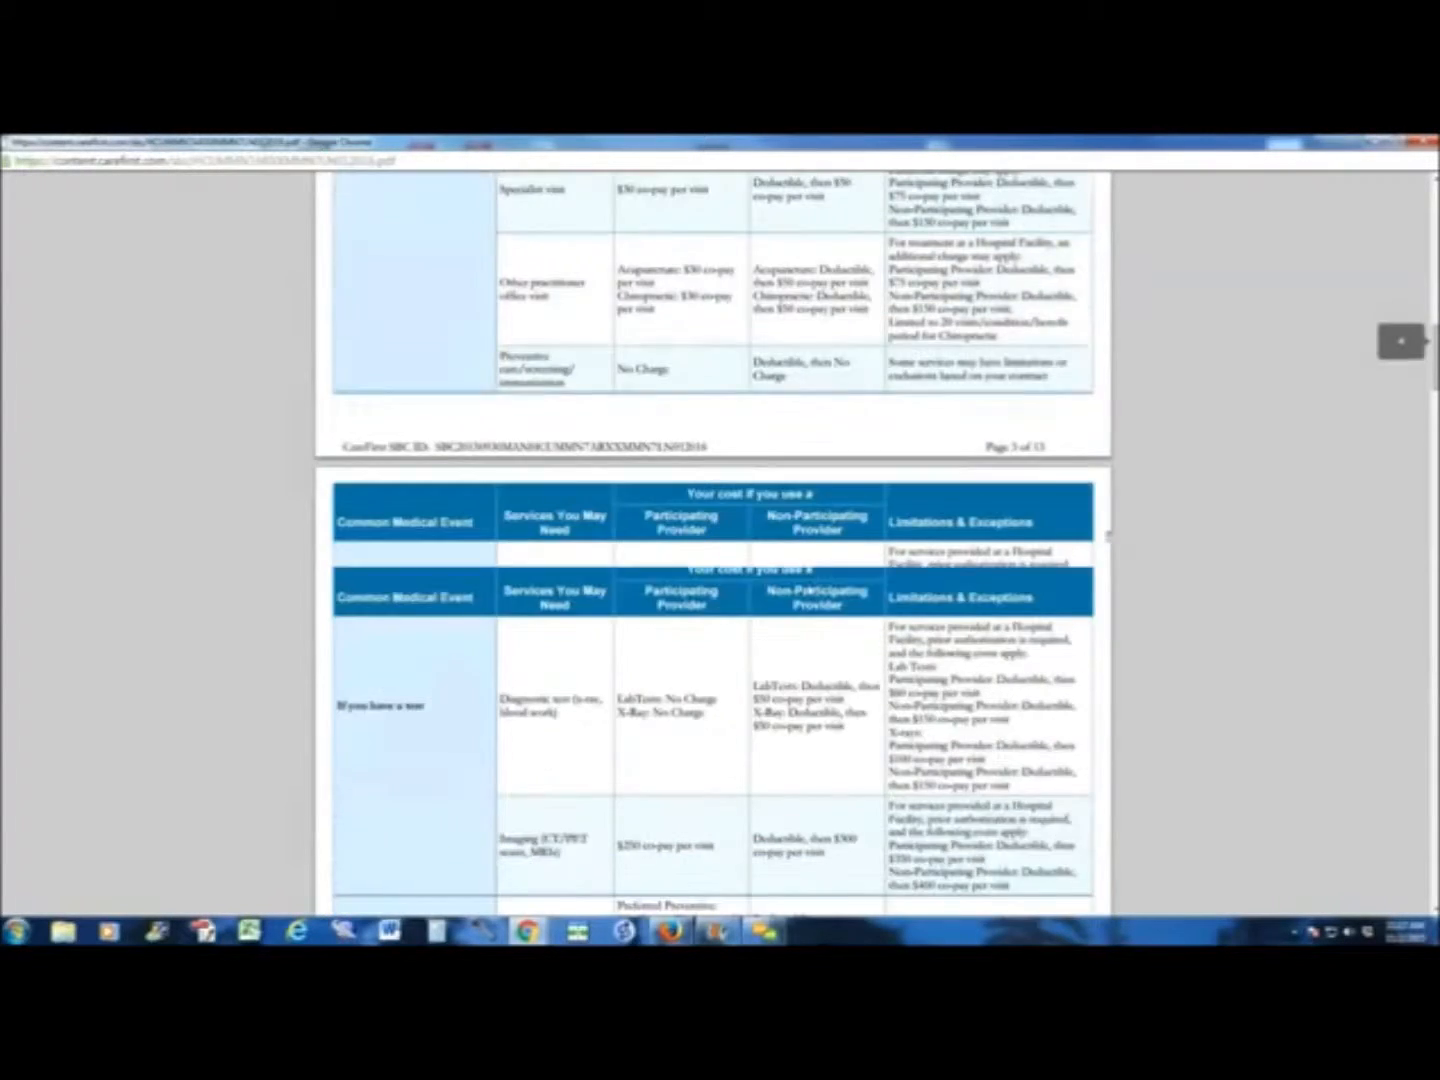
scroll("down", 3)
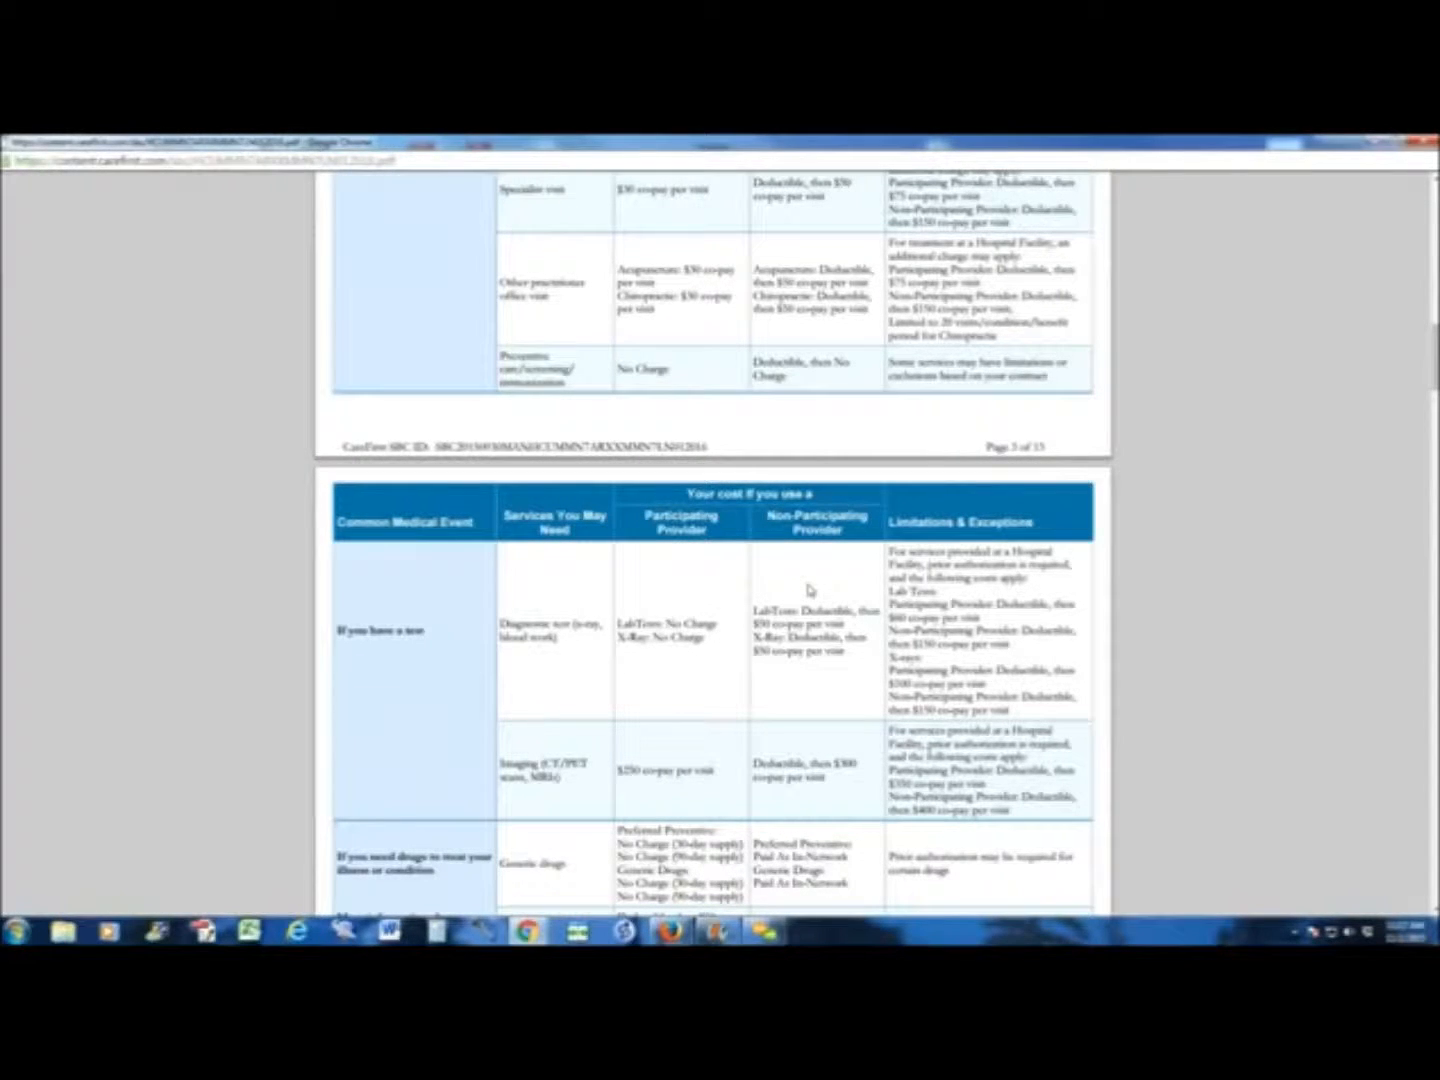
scroll("down", 3)
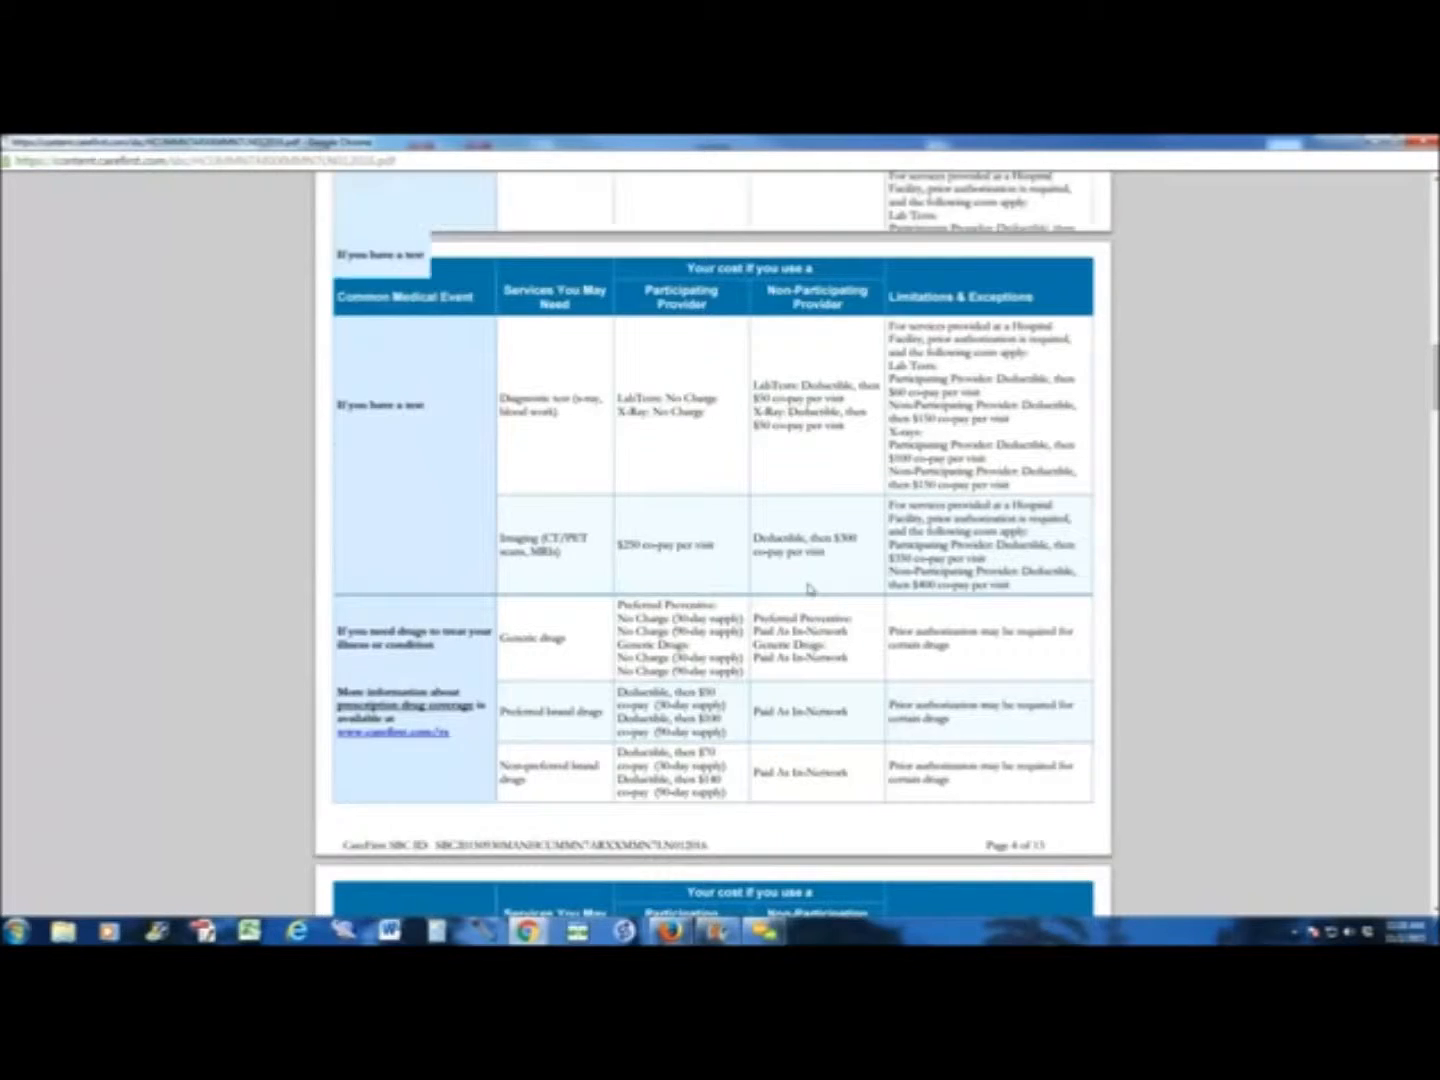
scroll("down", 3)
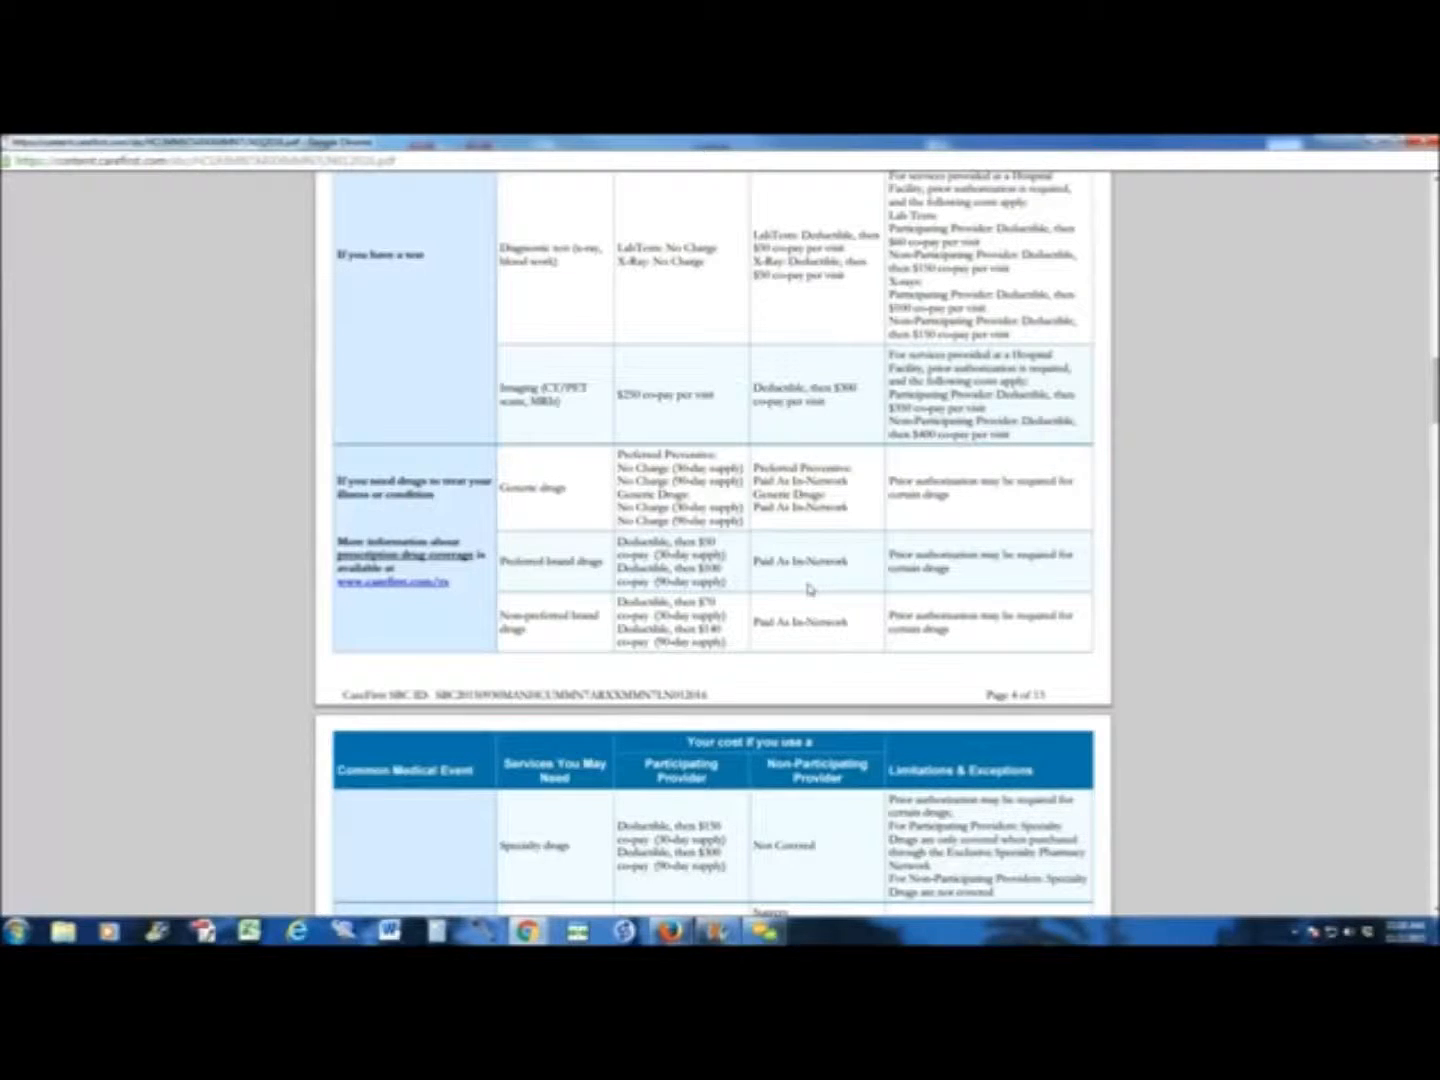
scroll("down", 3)
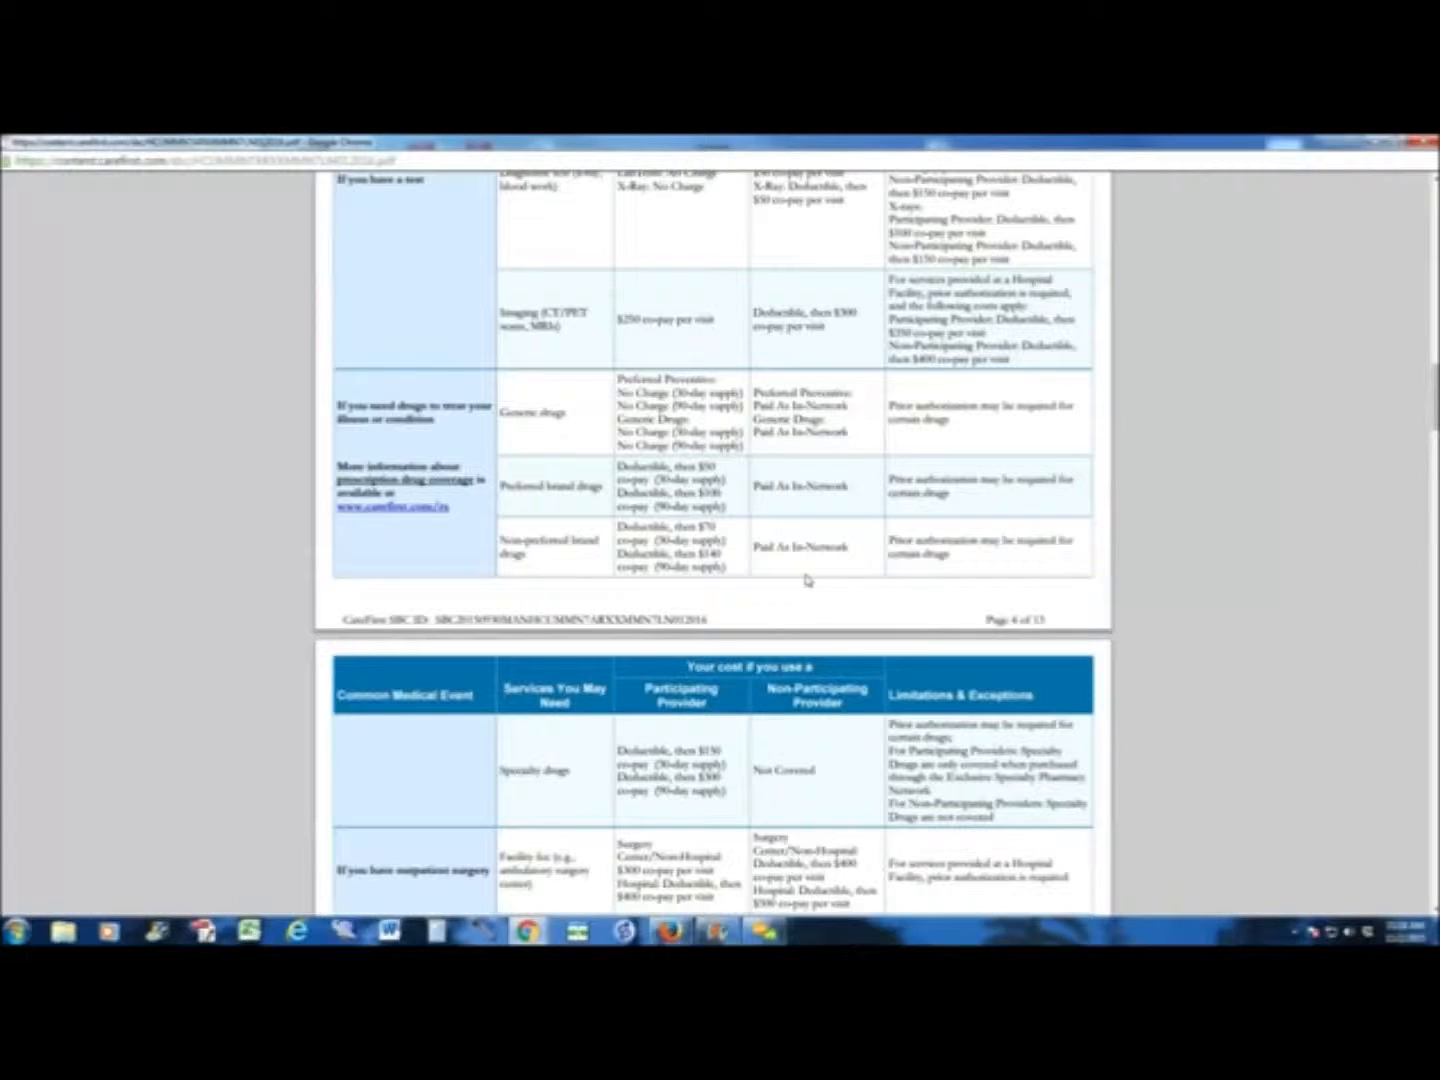
mouse_move(817, 592)
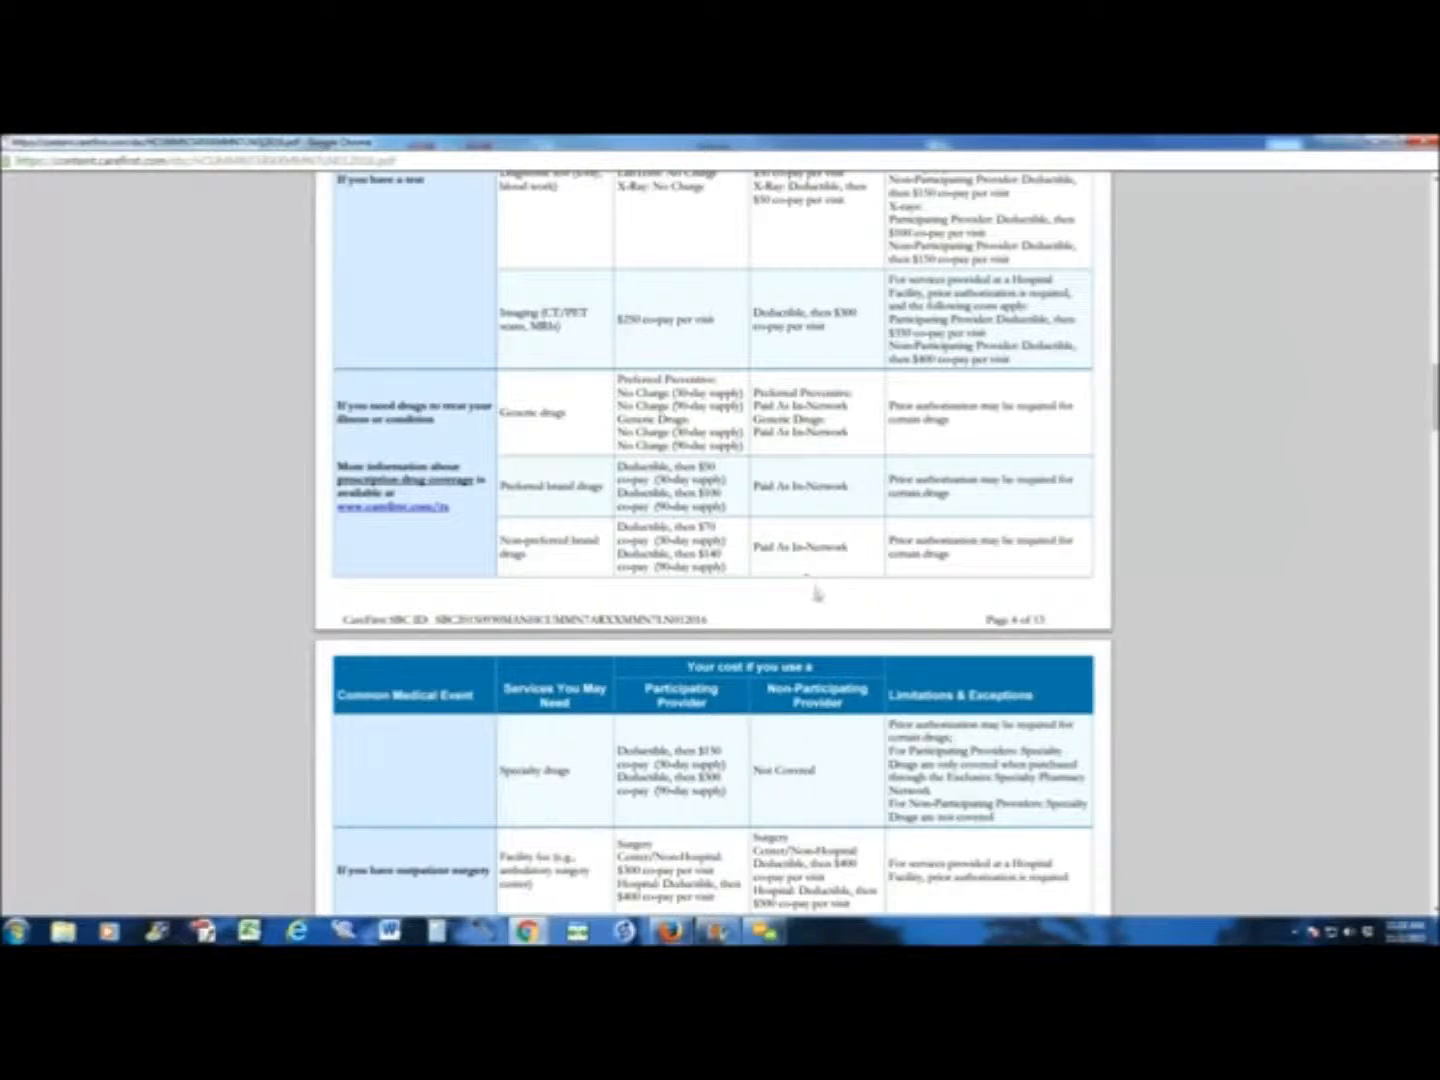
scroll("down", 3)
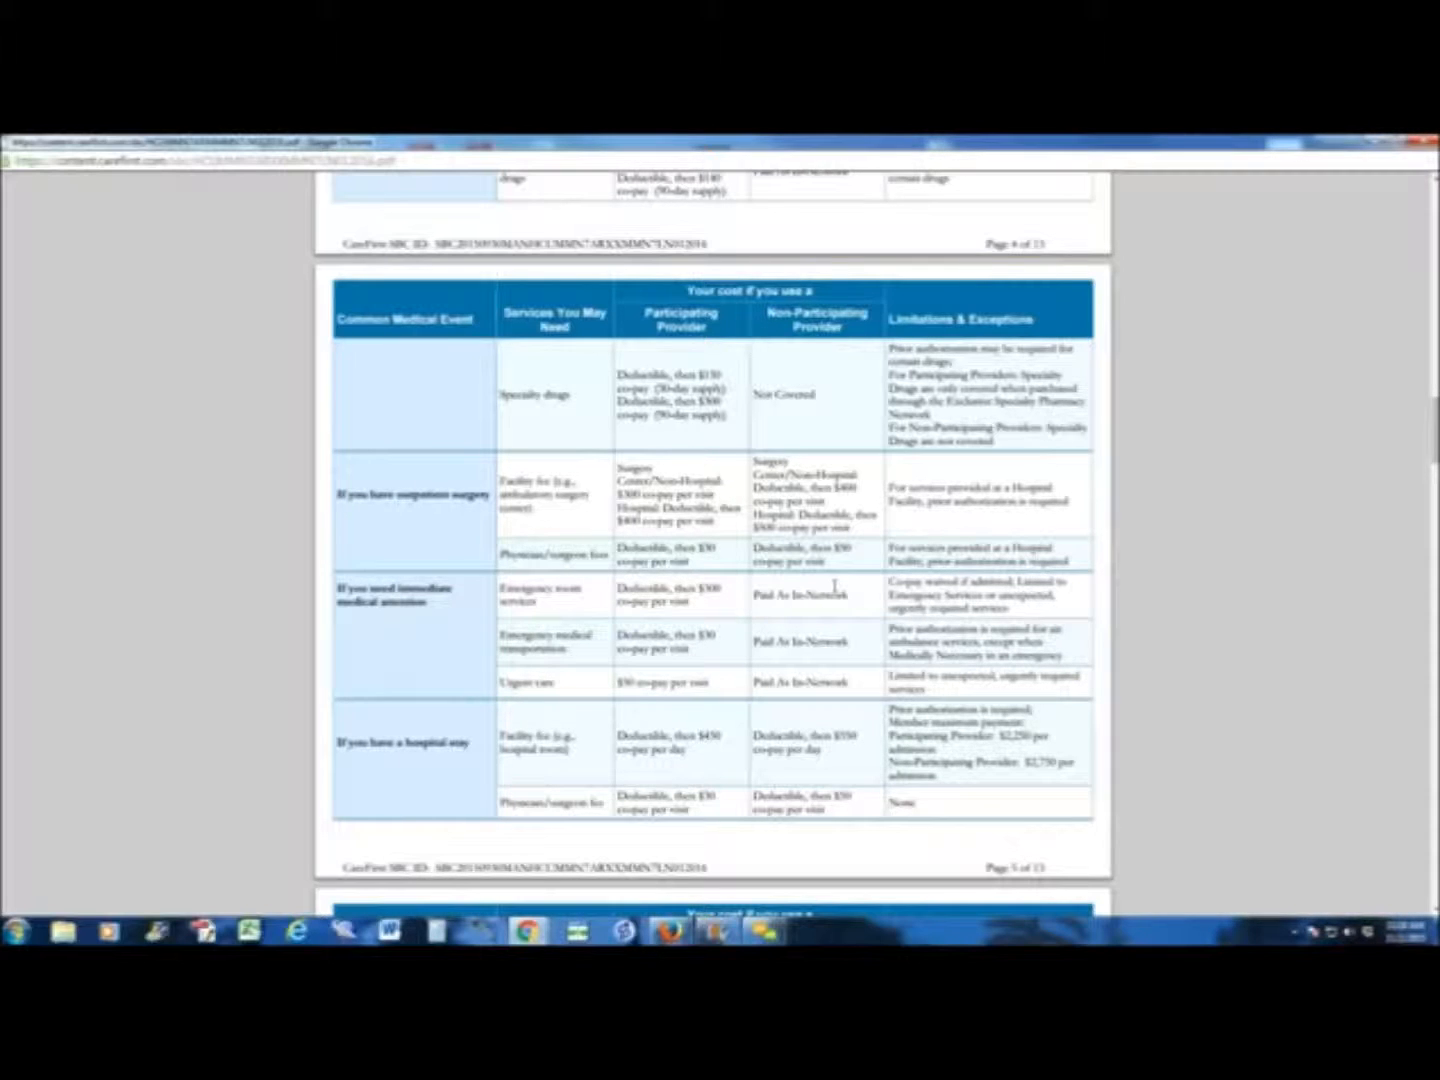
scroll("down", 3)
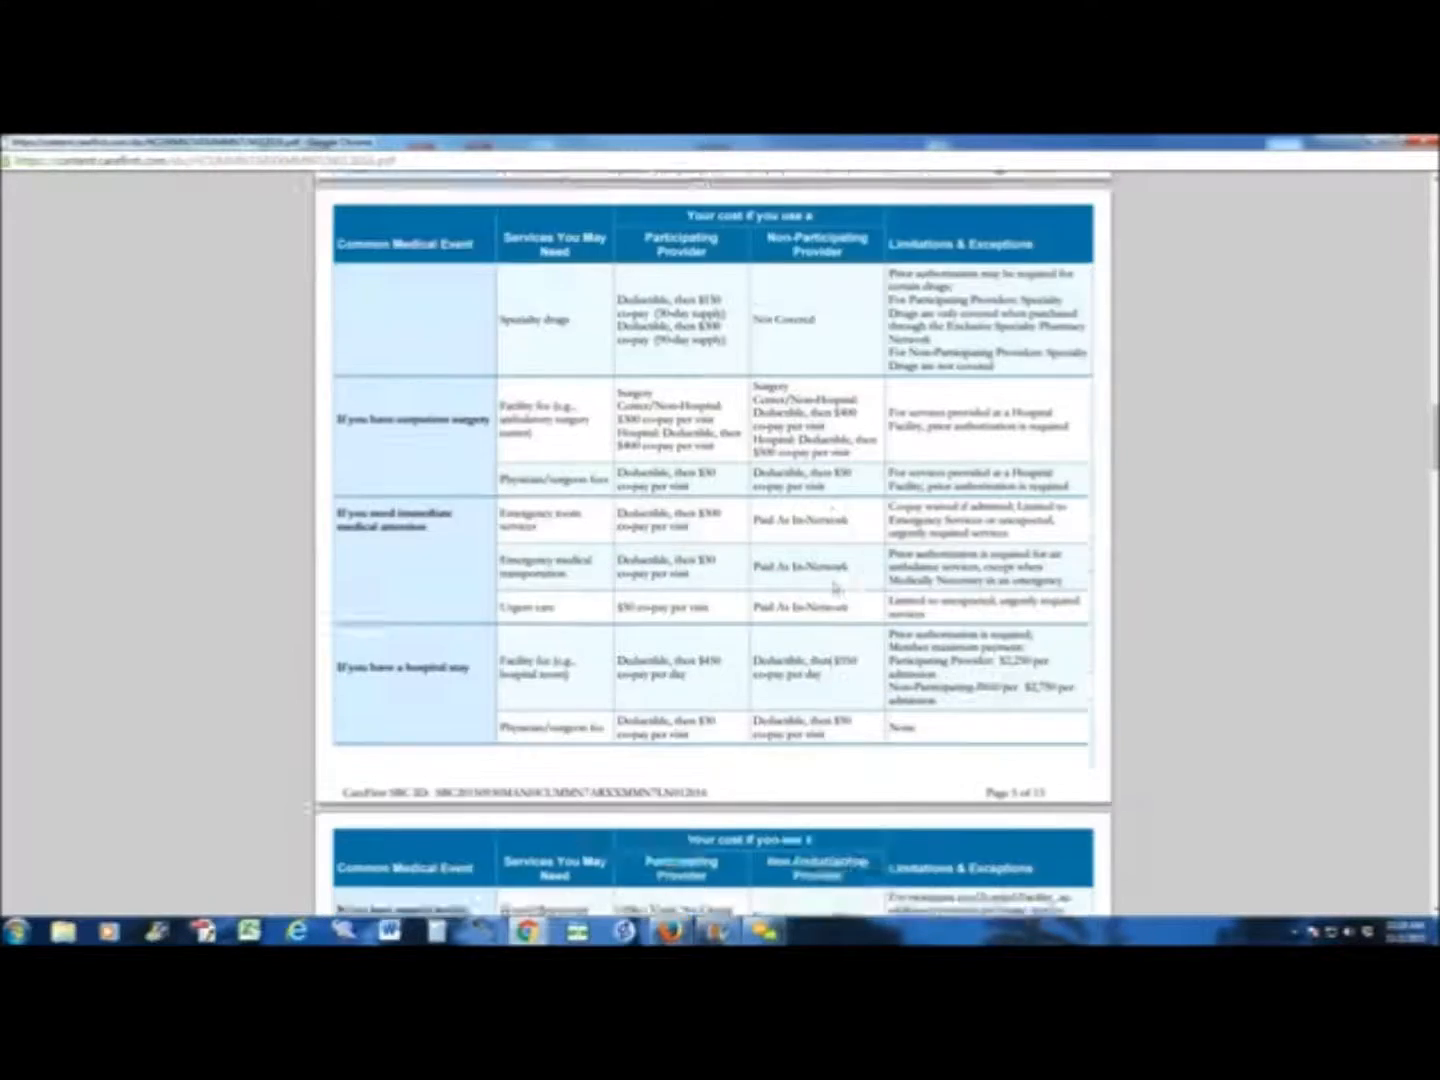
scroll("down", 3)
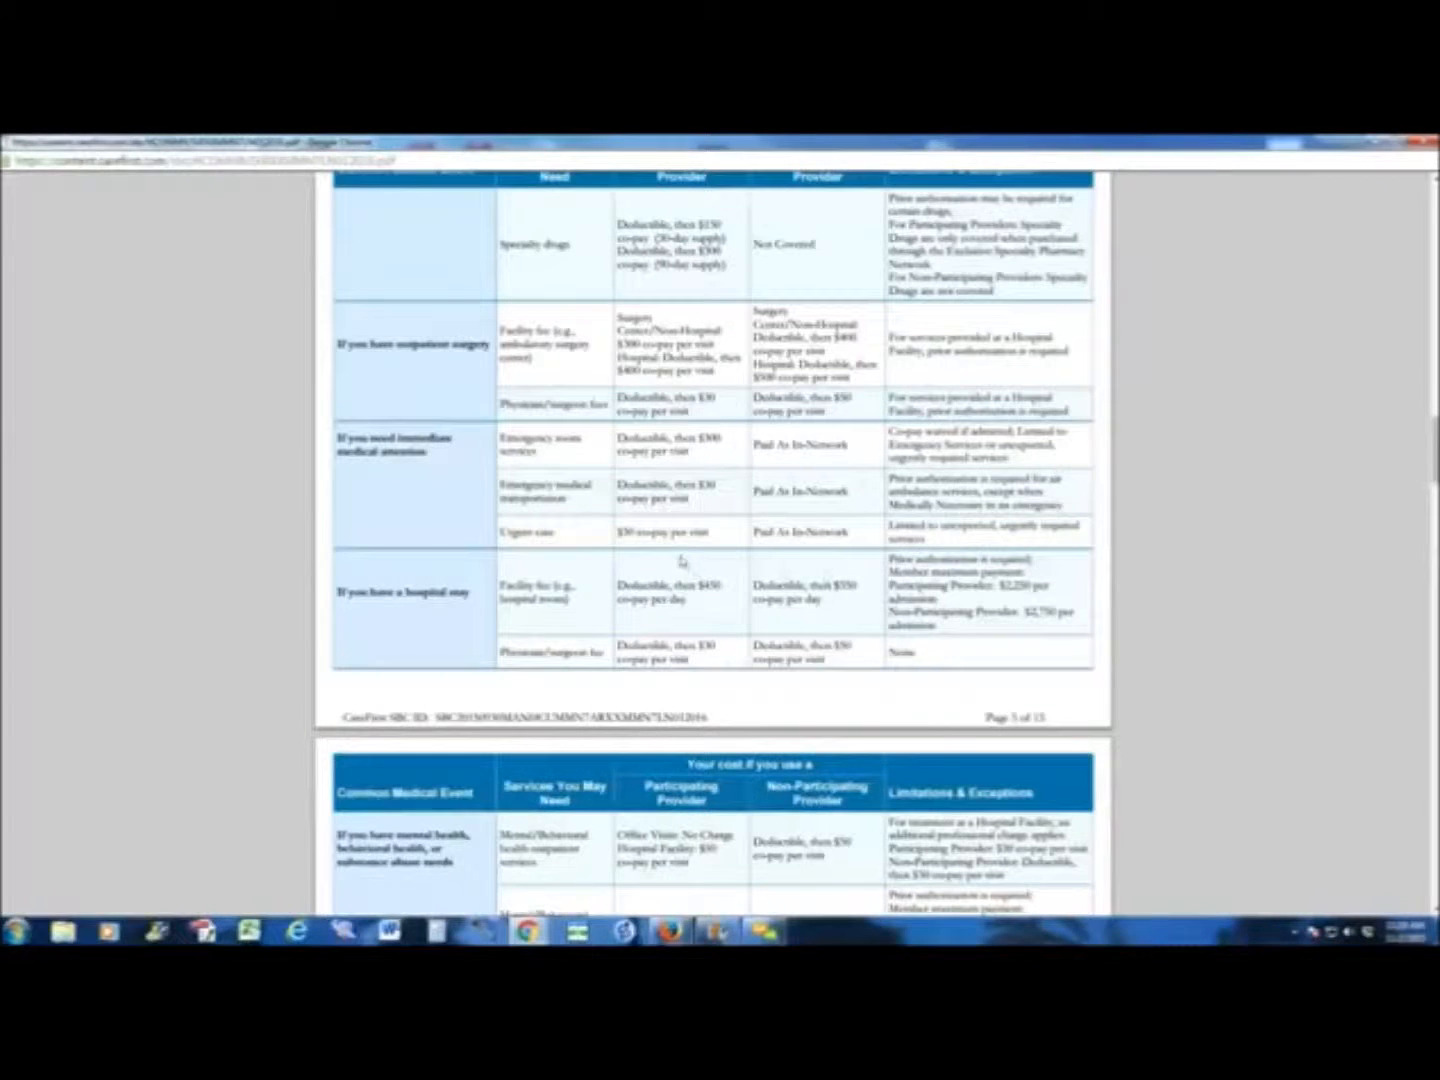
scroll("down", 3)
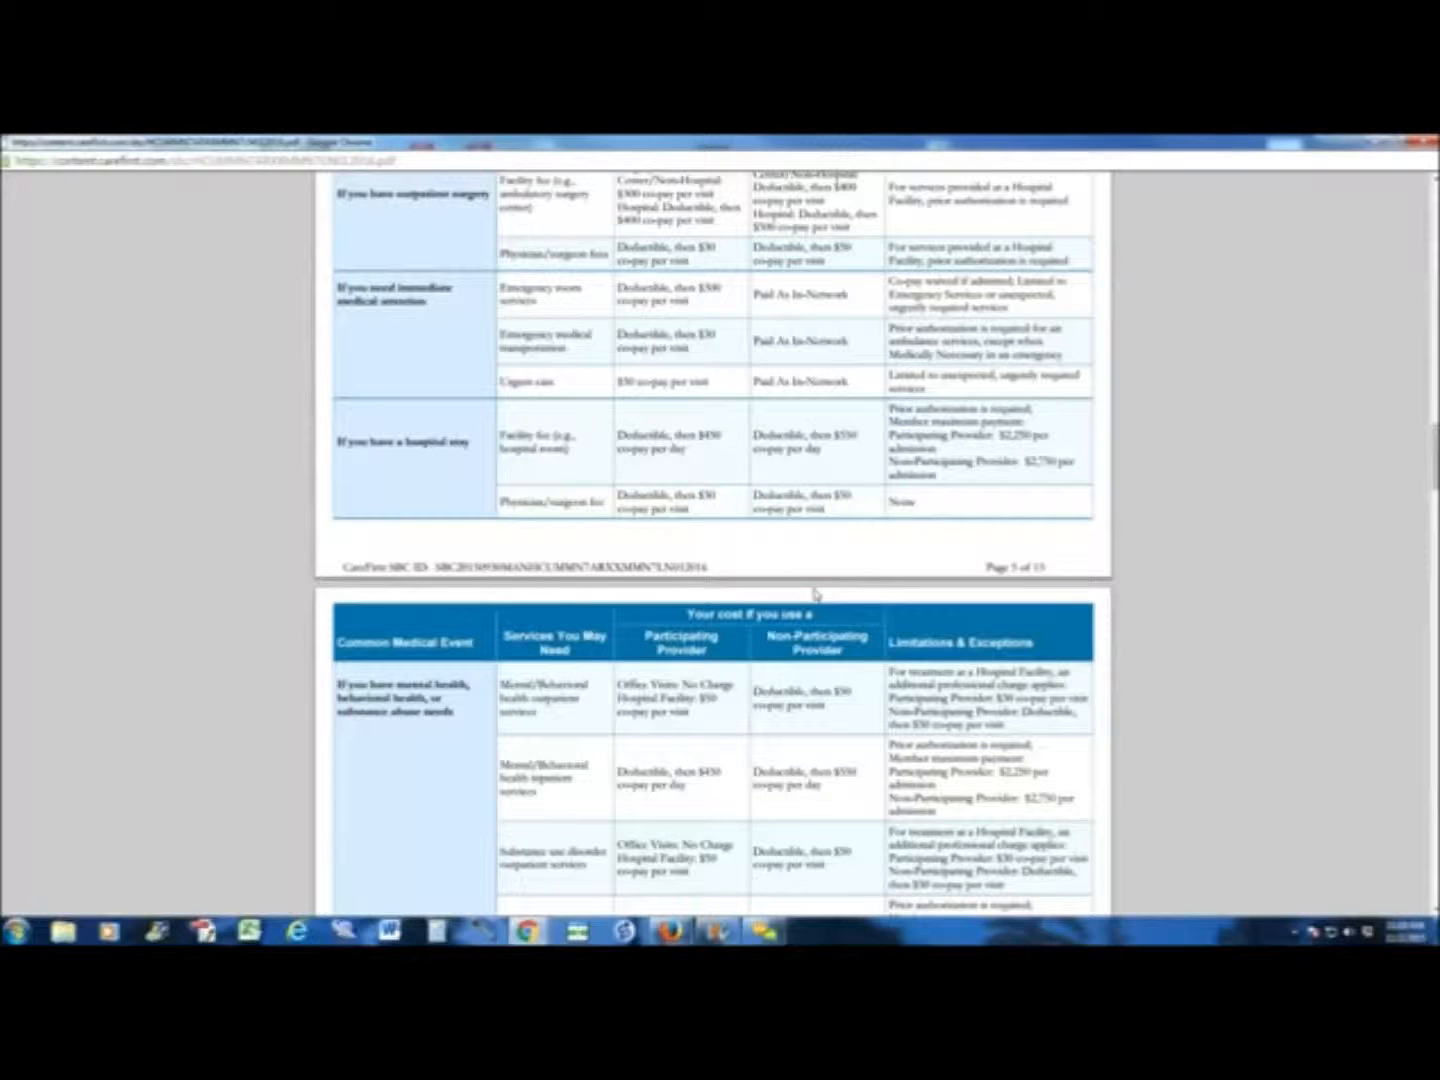
scroll("down", 3)
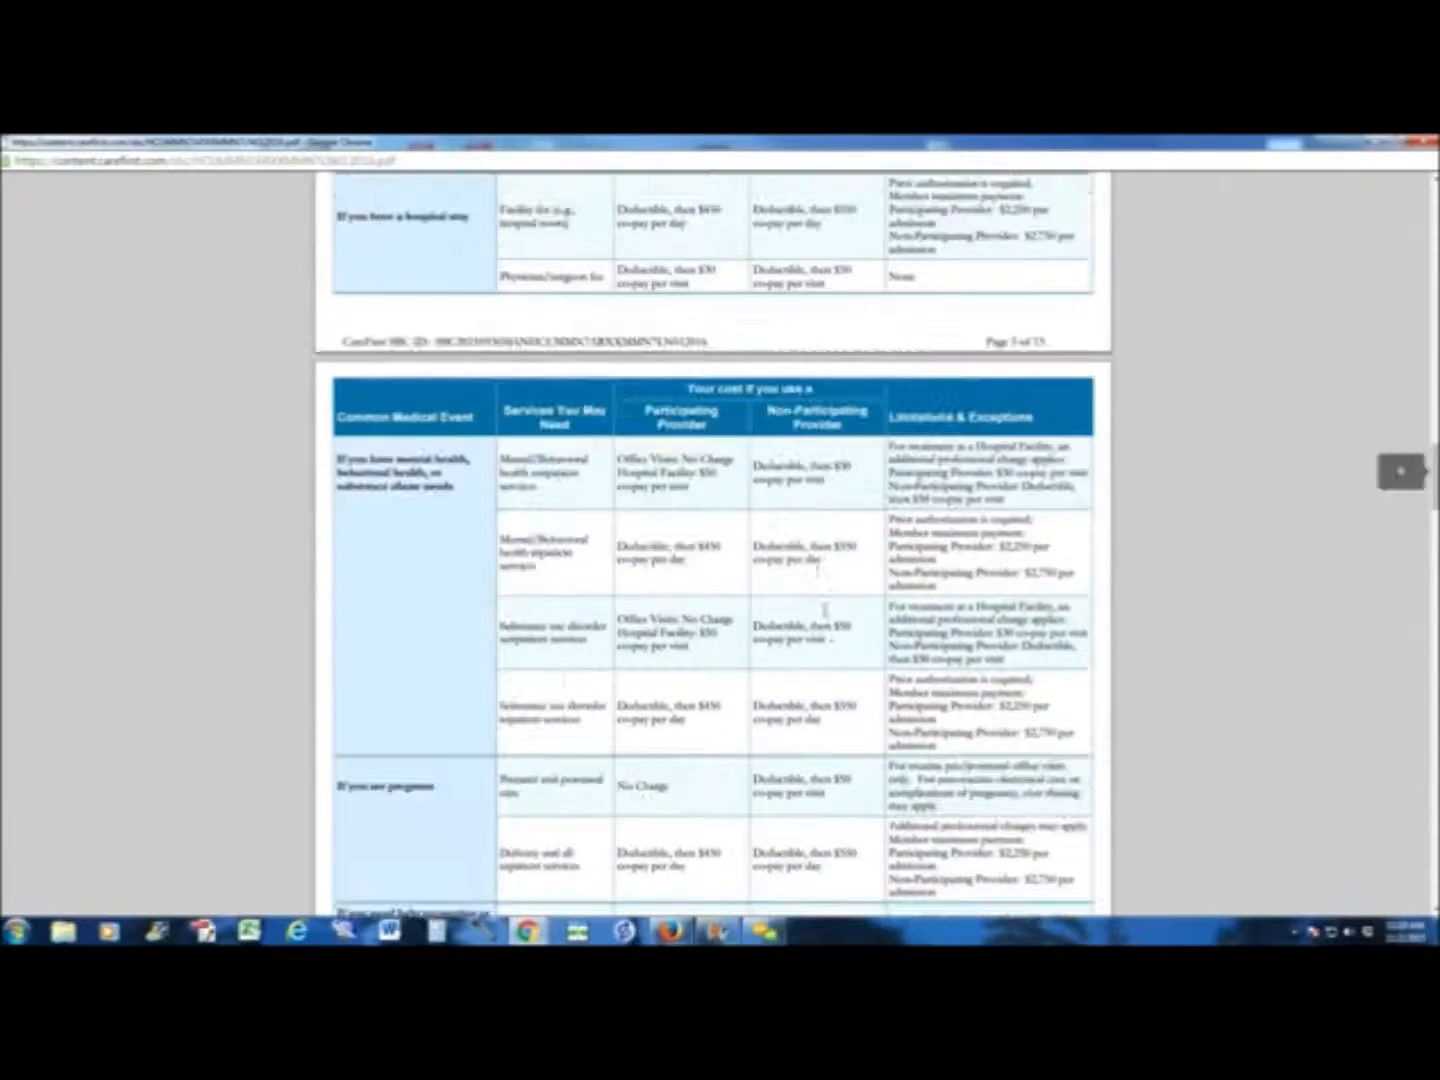
scroll("down", 3)
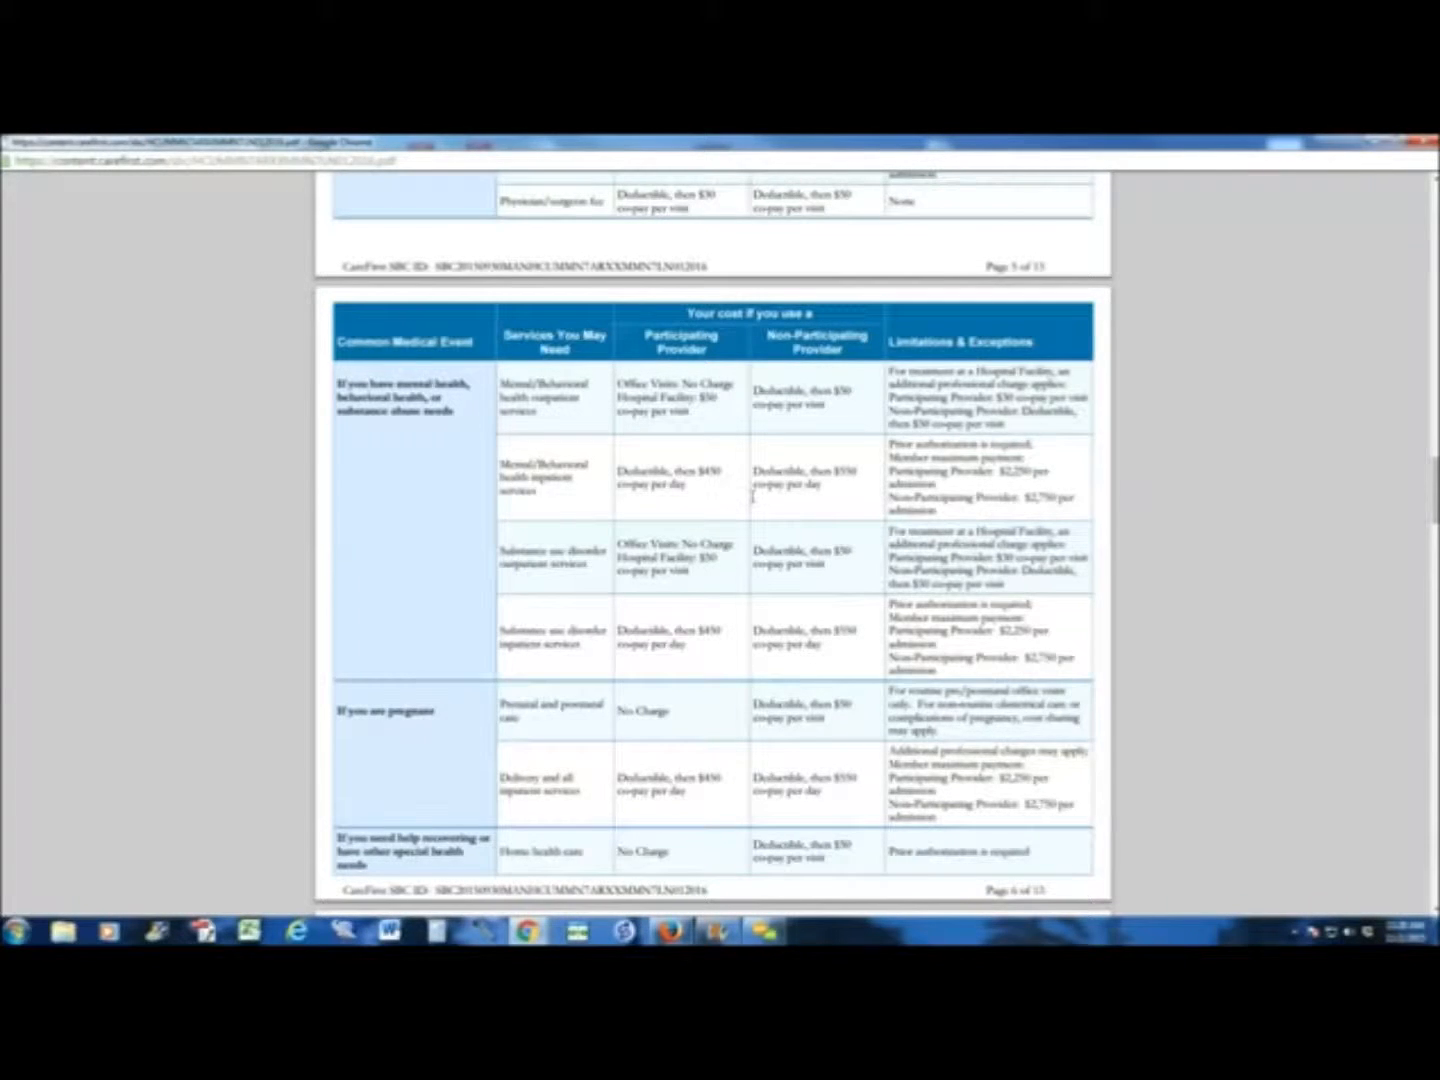
scroll("down", 3)
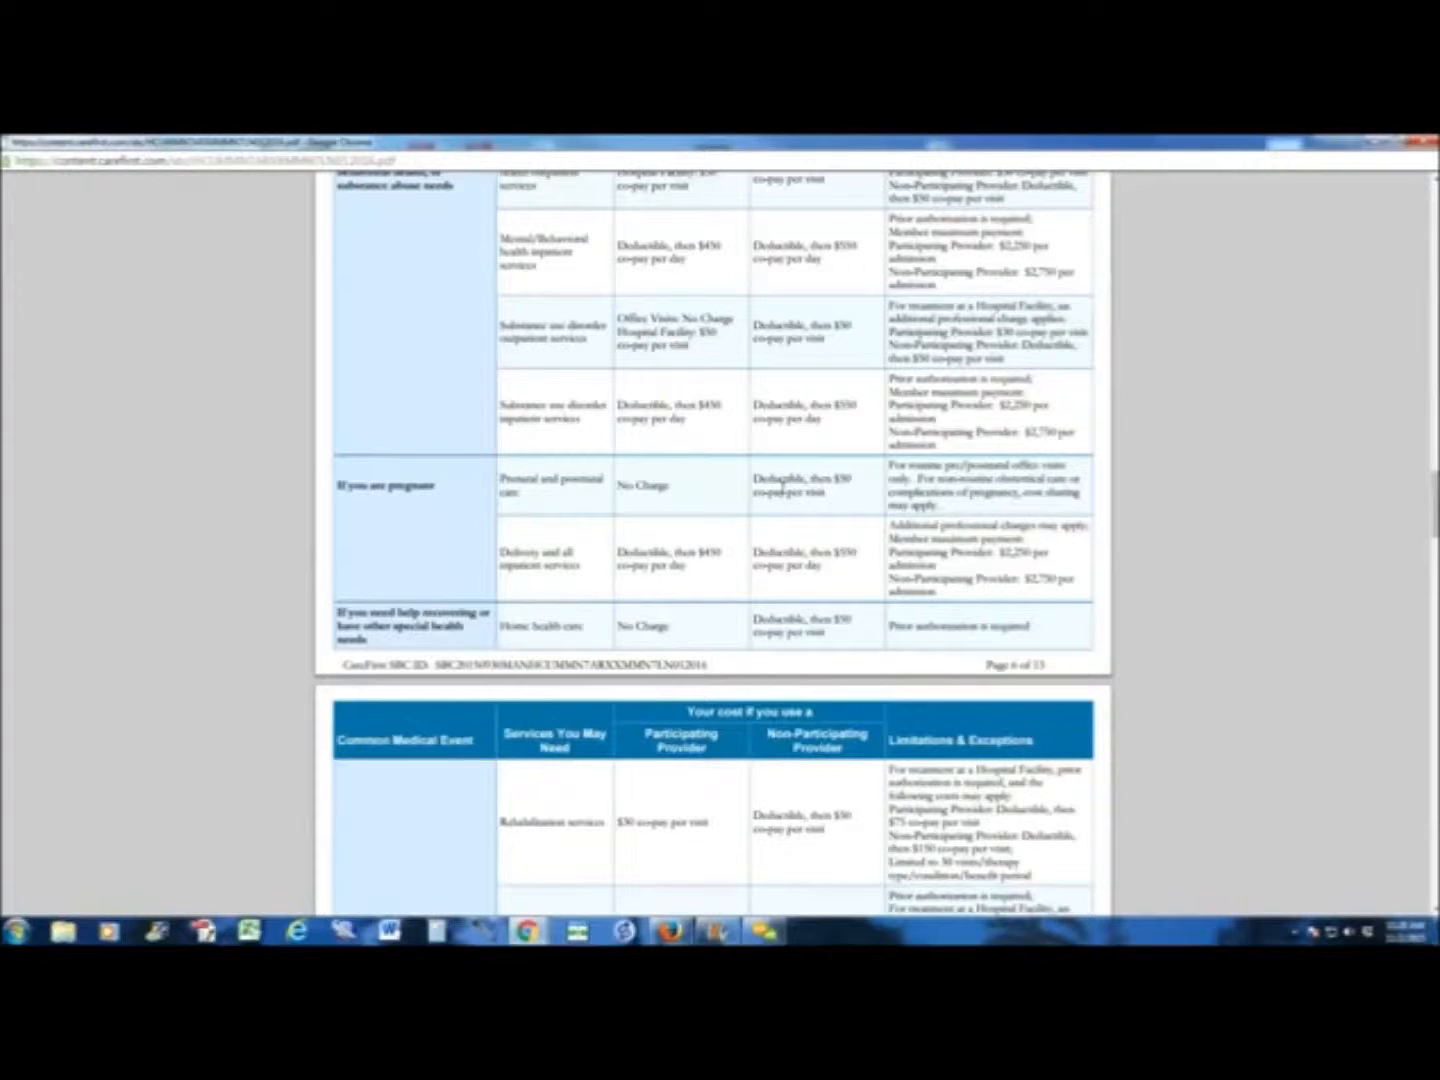
scroll("down", 3)
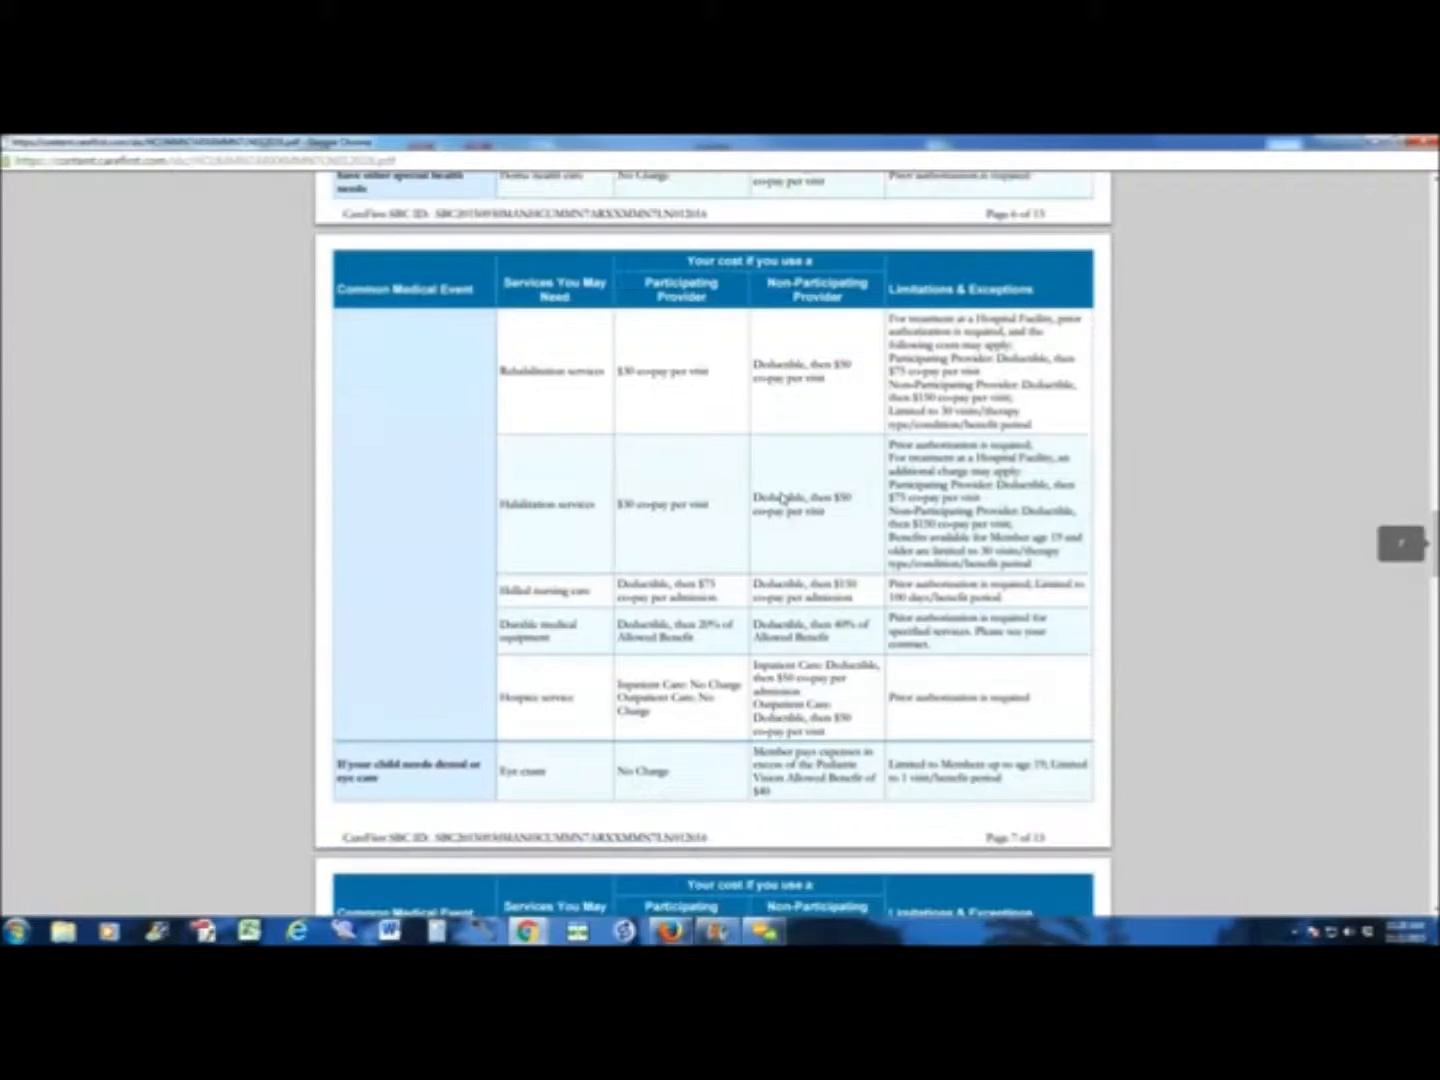
scroll("down", 3)
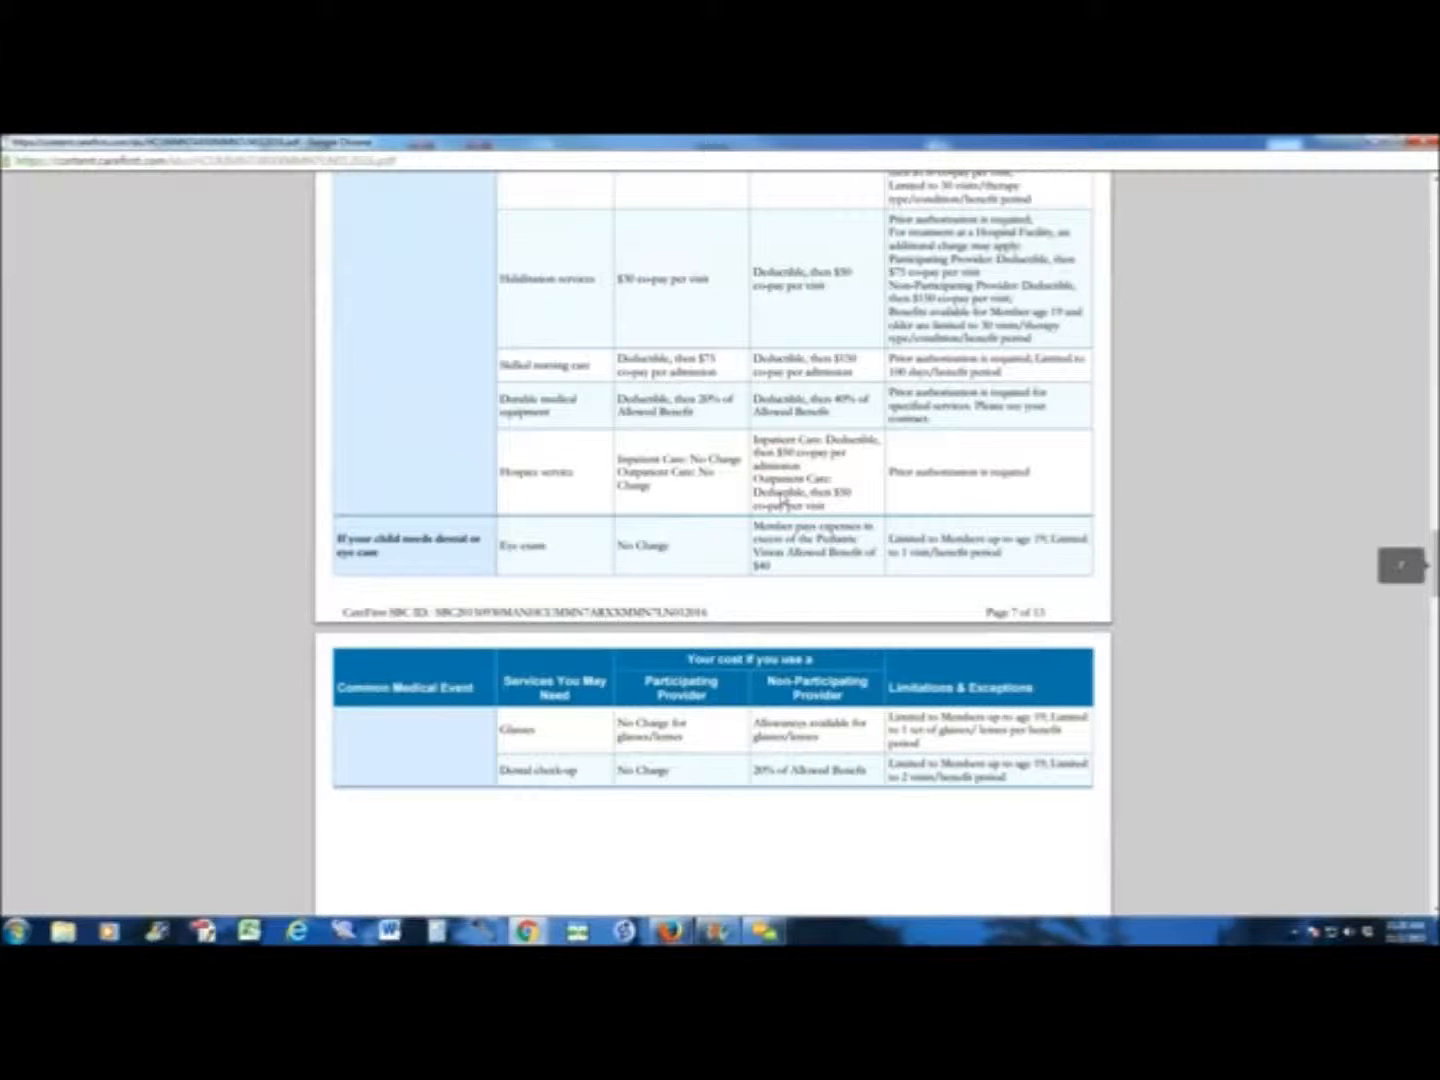
scroll("up", 3)
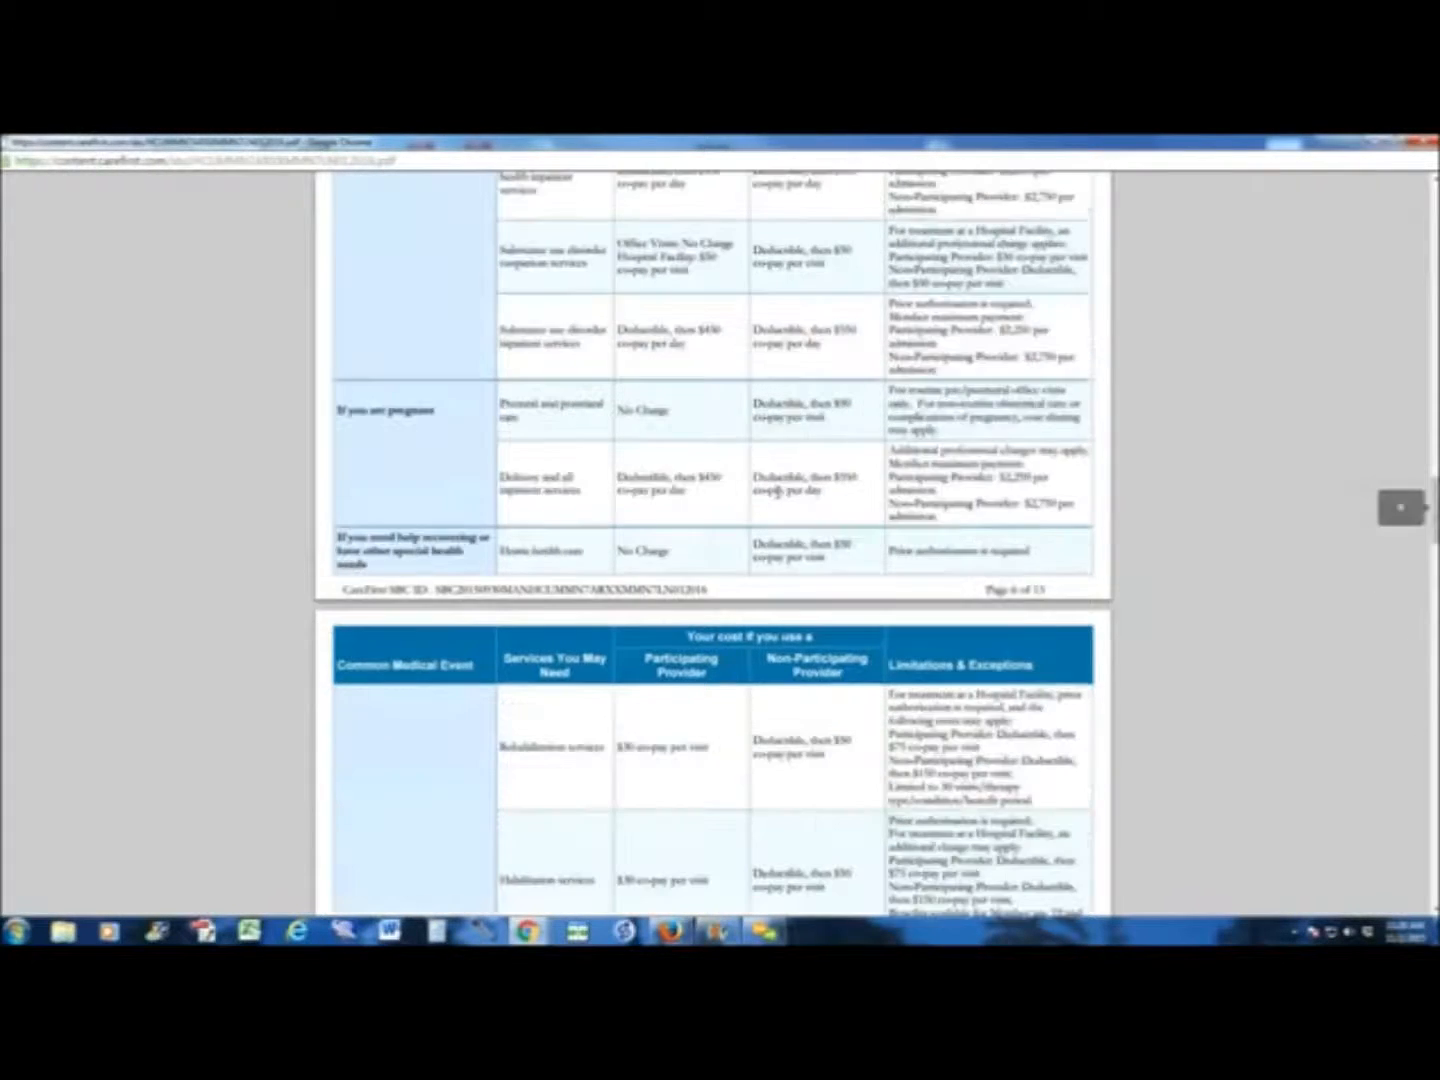
scroll("up", 3)
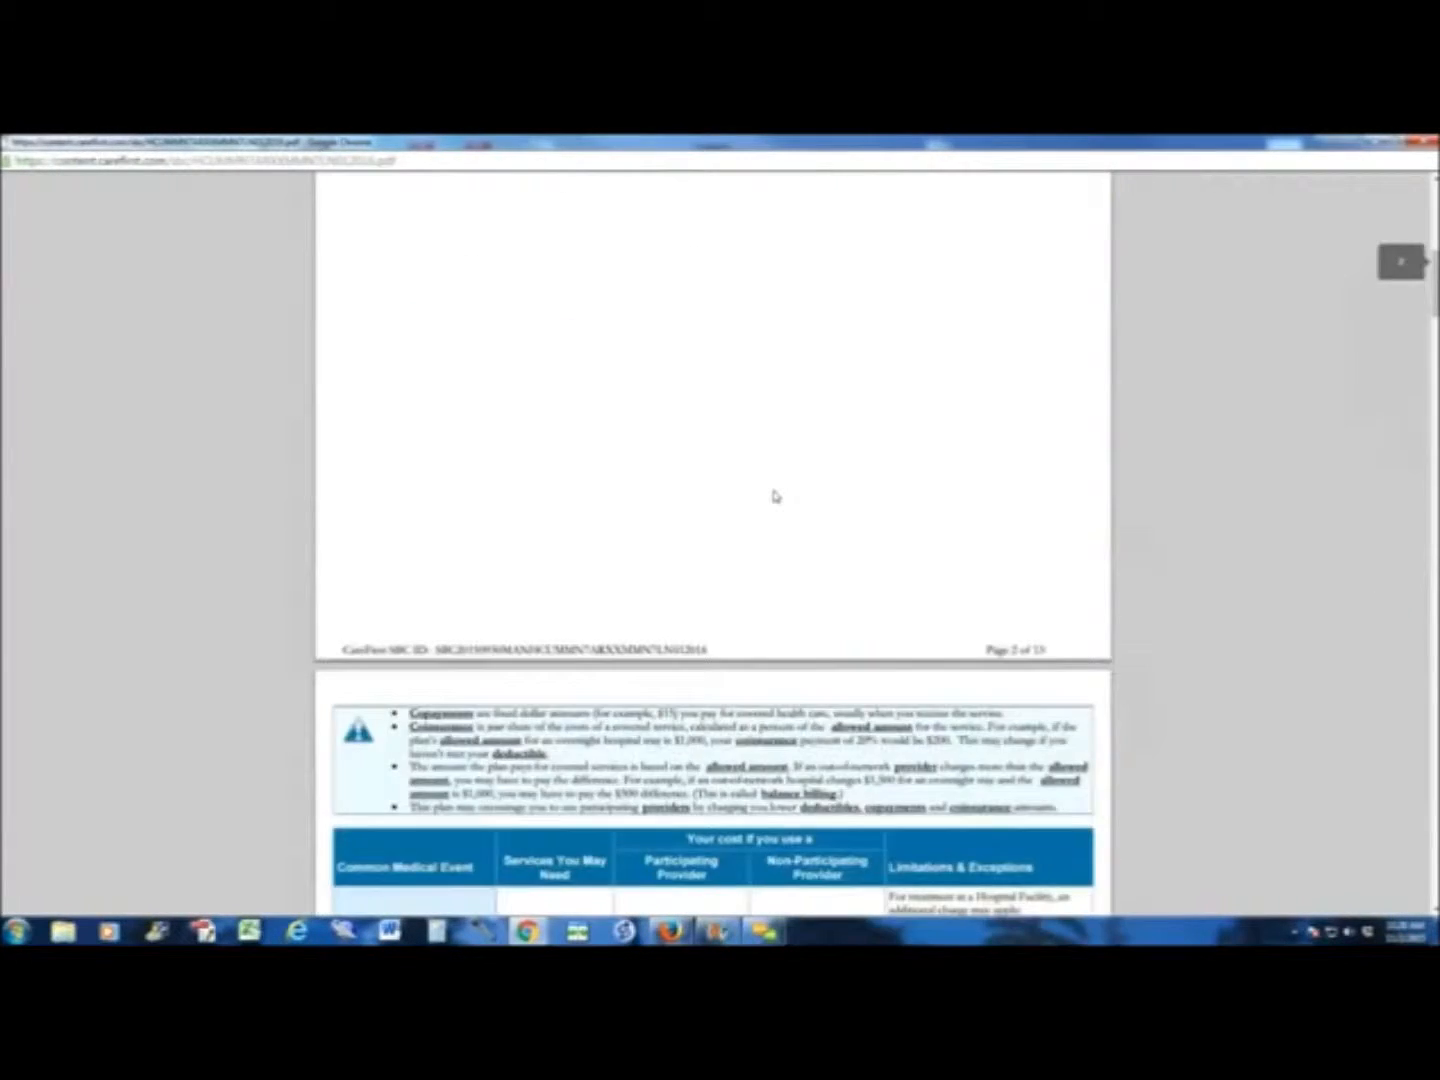
scroll("up", 3)
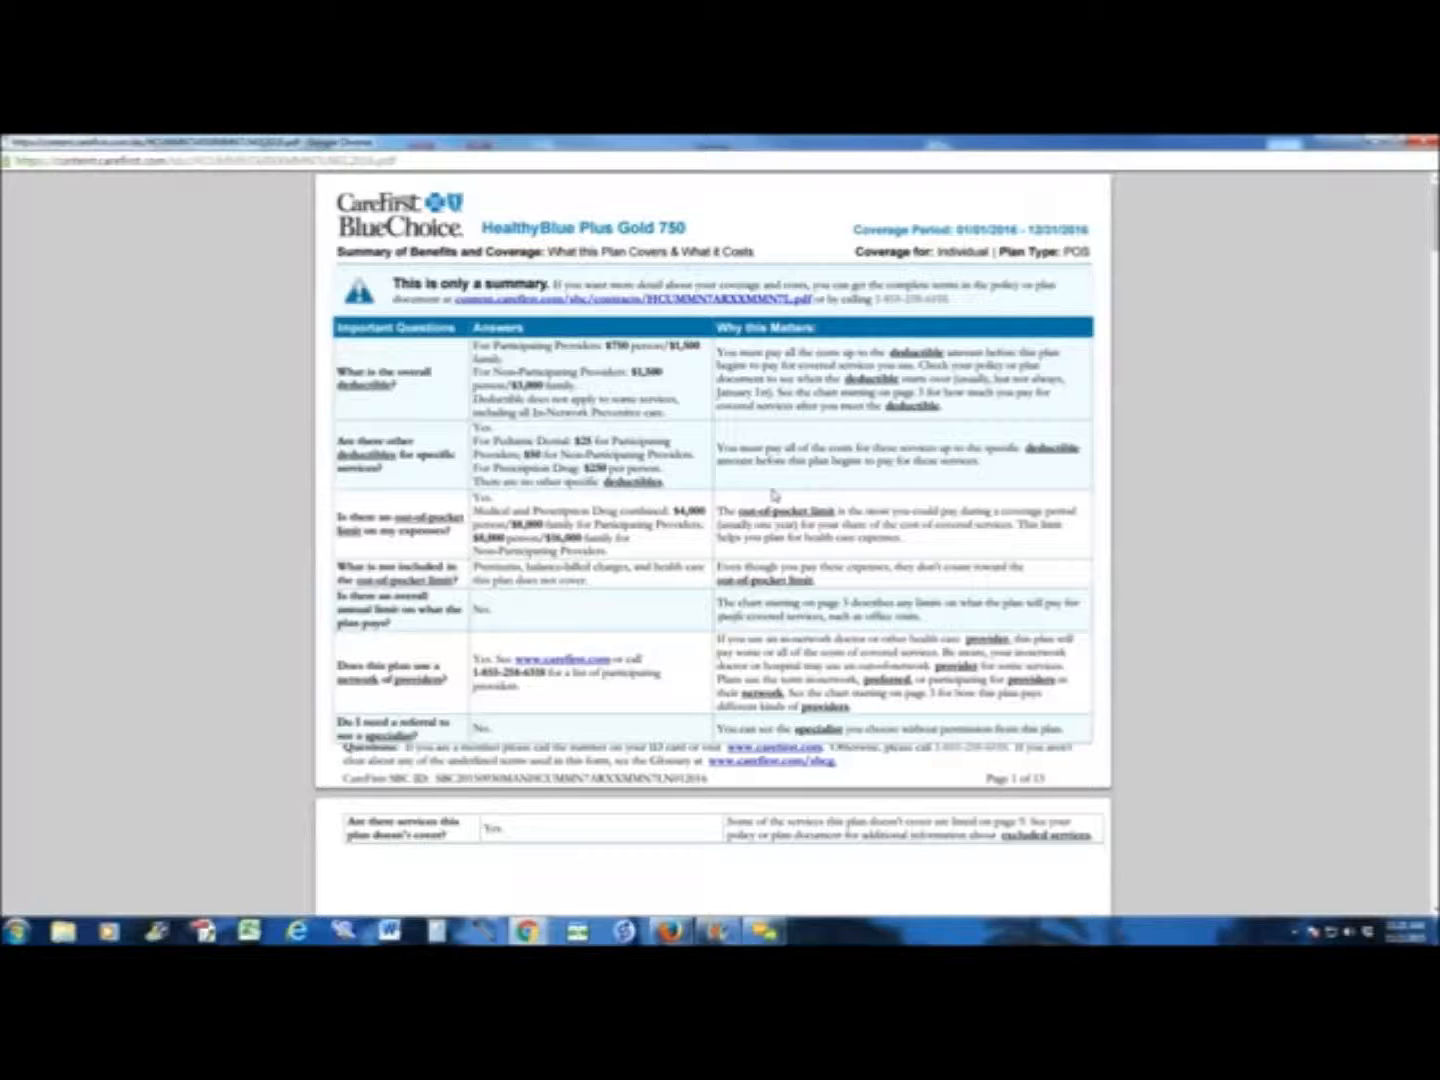
scroll("down", 3)
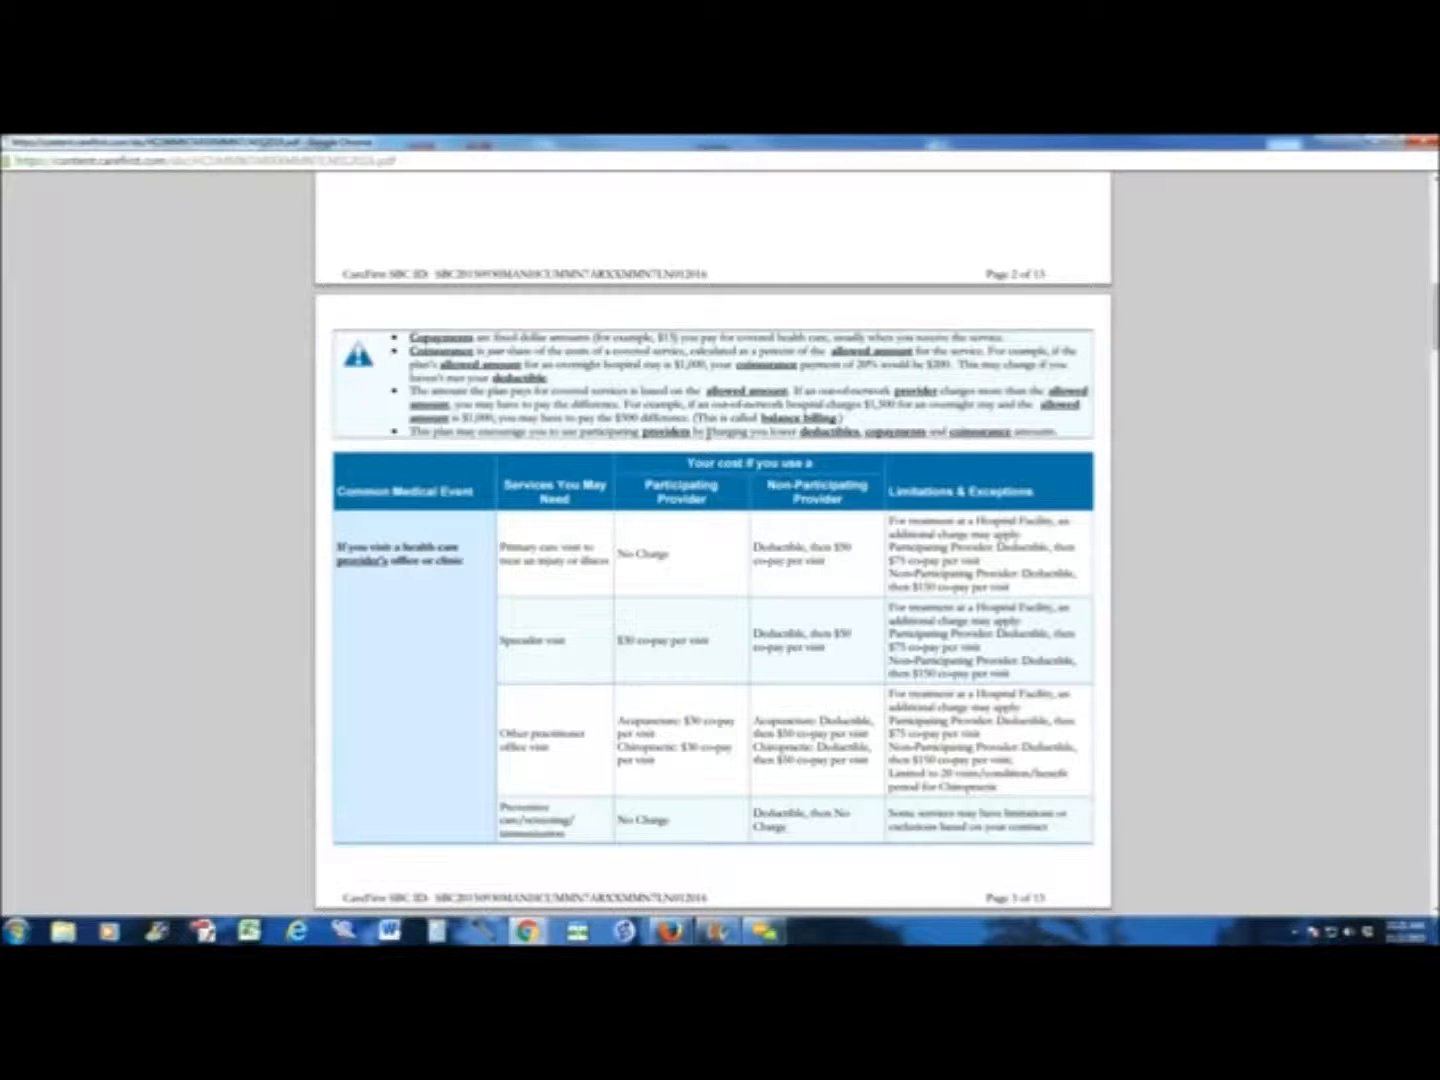
scroll("up", 3)
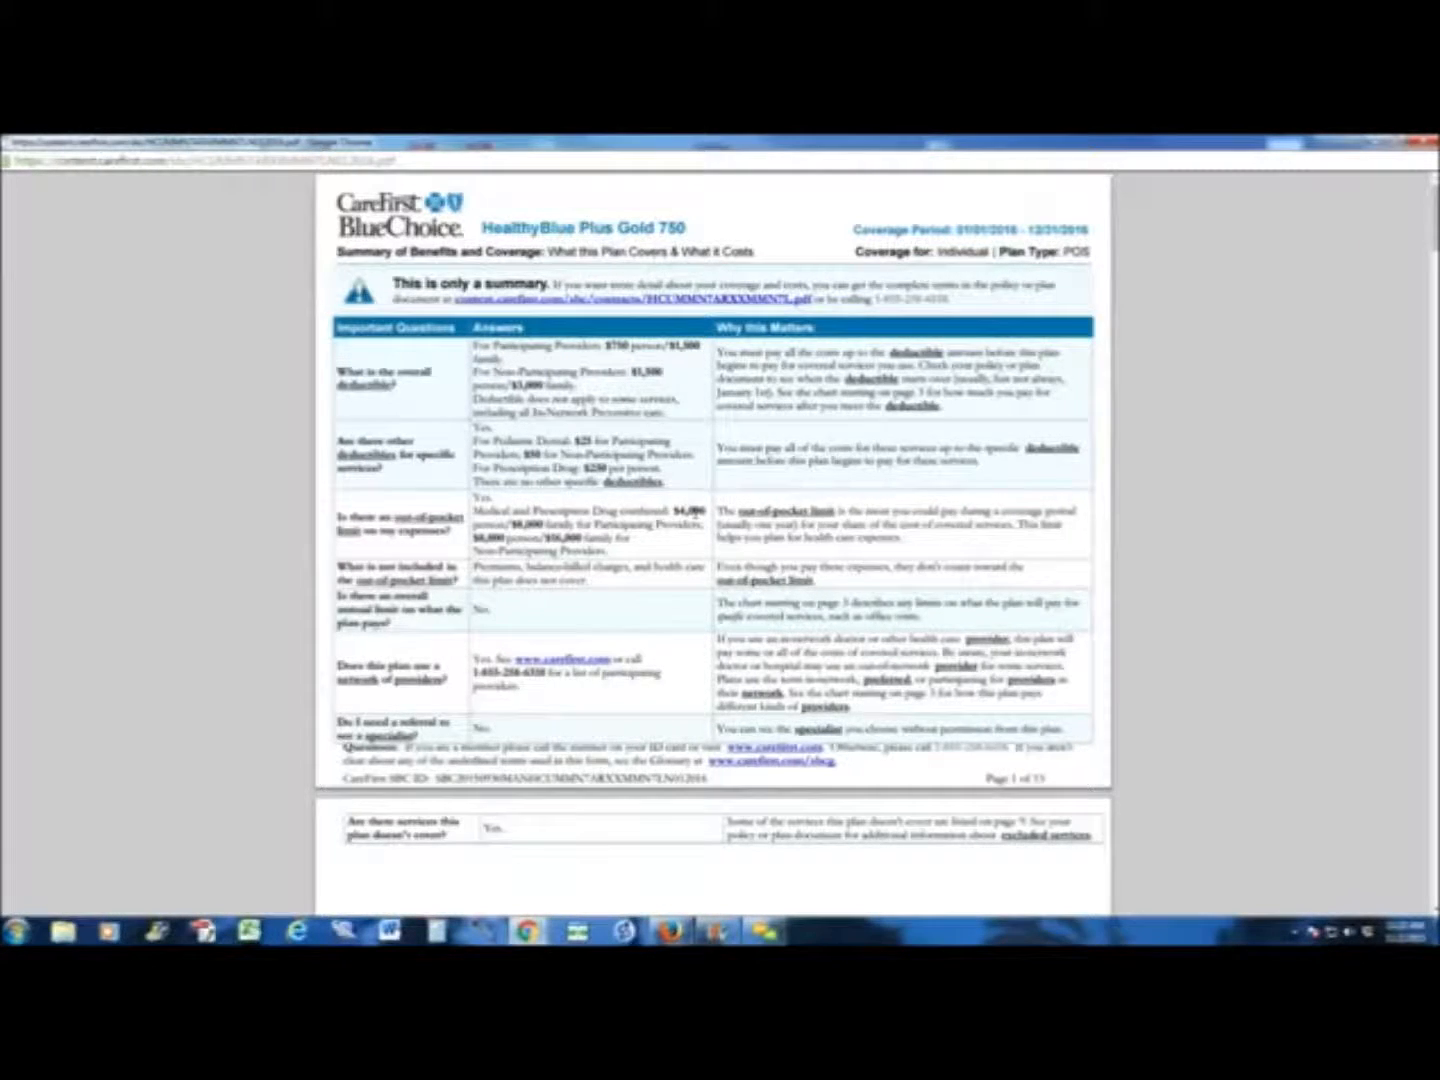
scroll("down", 3)
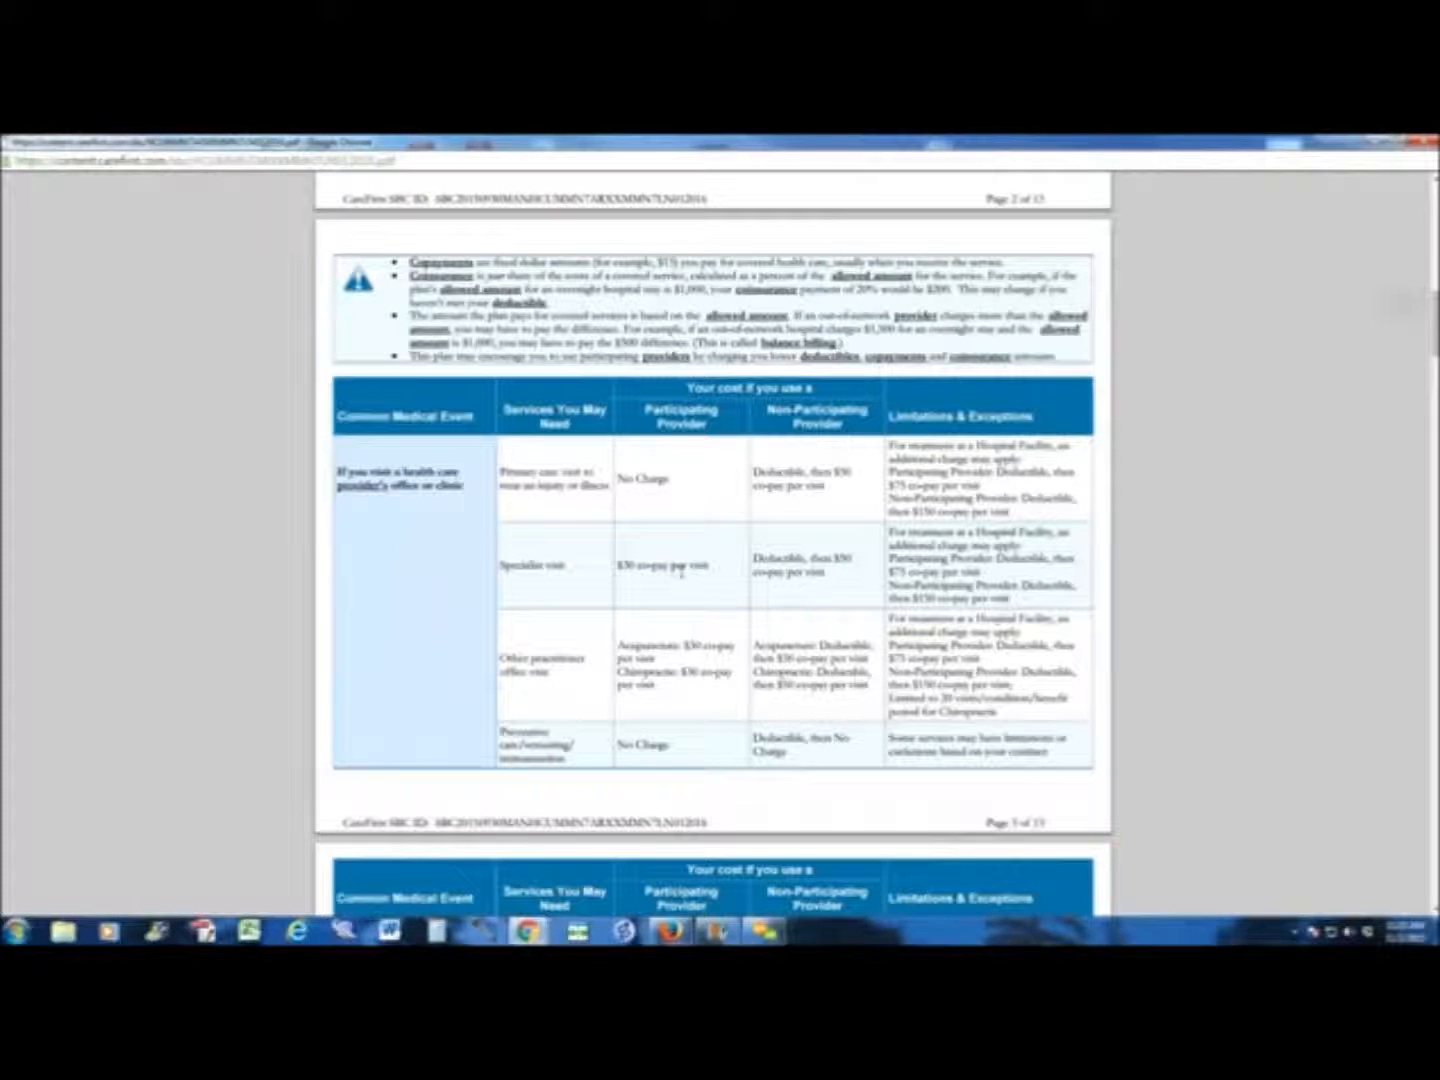
scroll("up", 3)
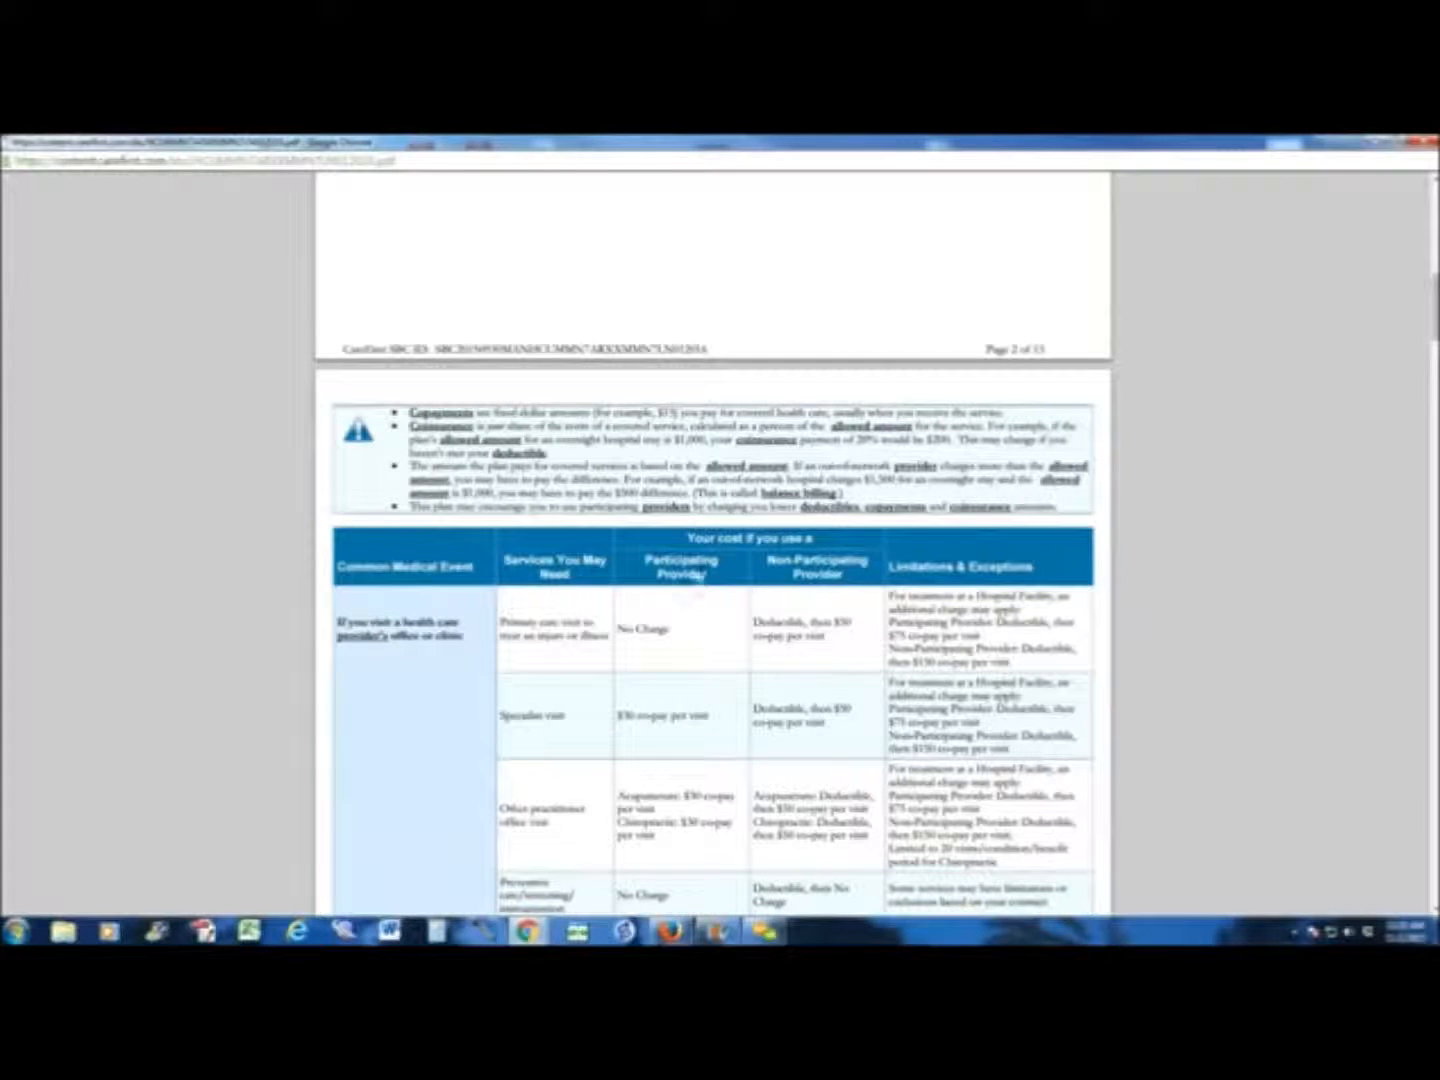
scroll("up", 3)
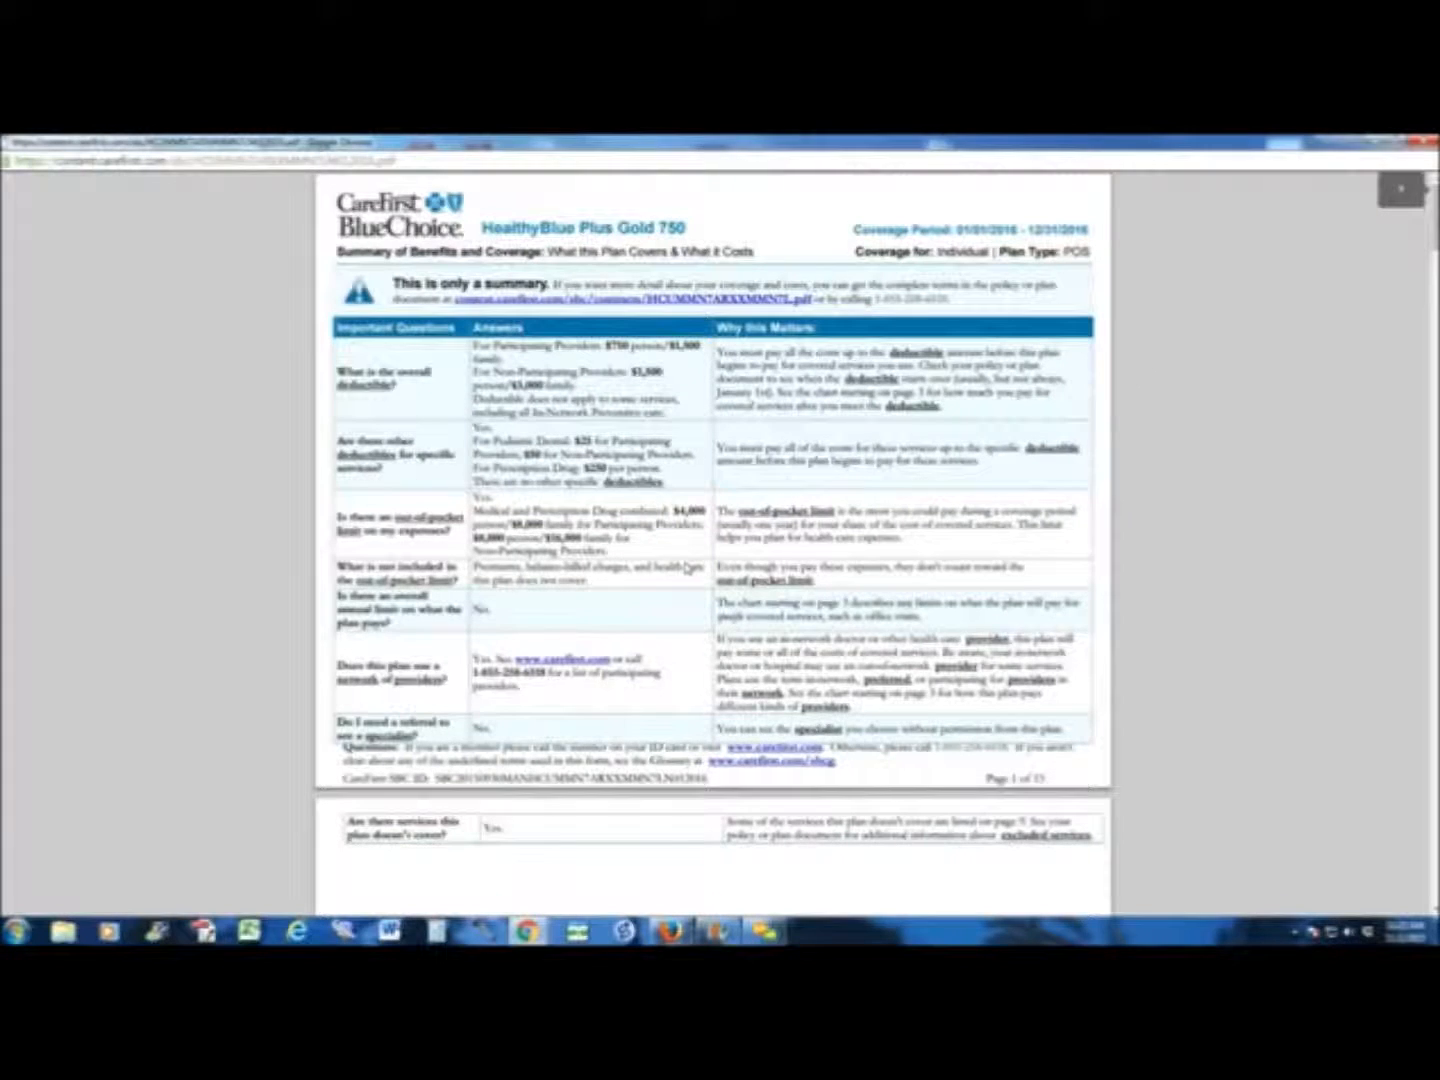